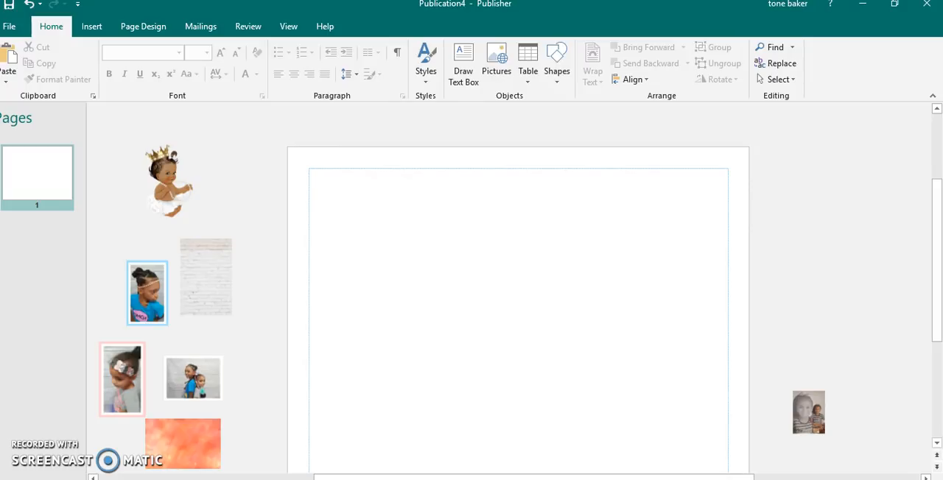
{"action": "mouse_move", "coordinate": [218, 262]}
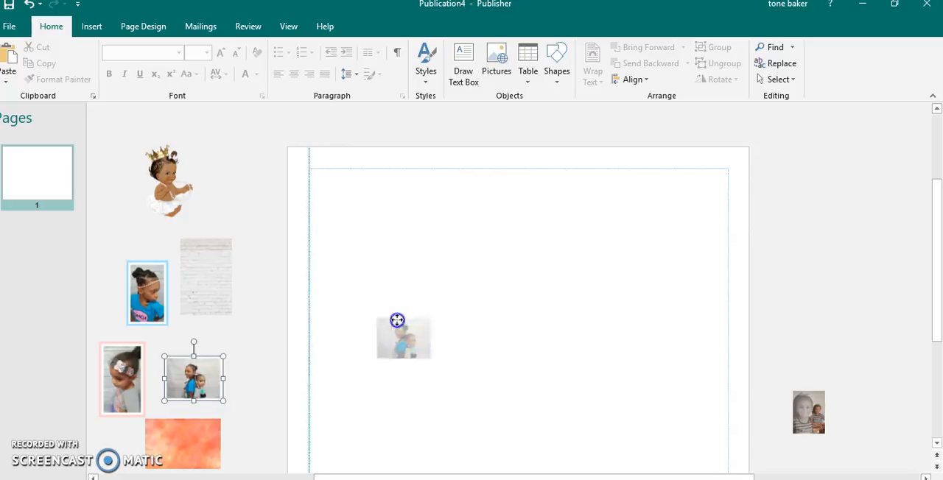
Place the two-girls photo on the page and stretch it to fill the margins.
{"action": "left_click_drag", "start_coordinate": [404, 336], "coordinate": [424, 318]}
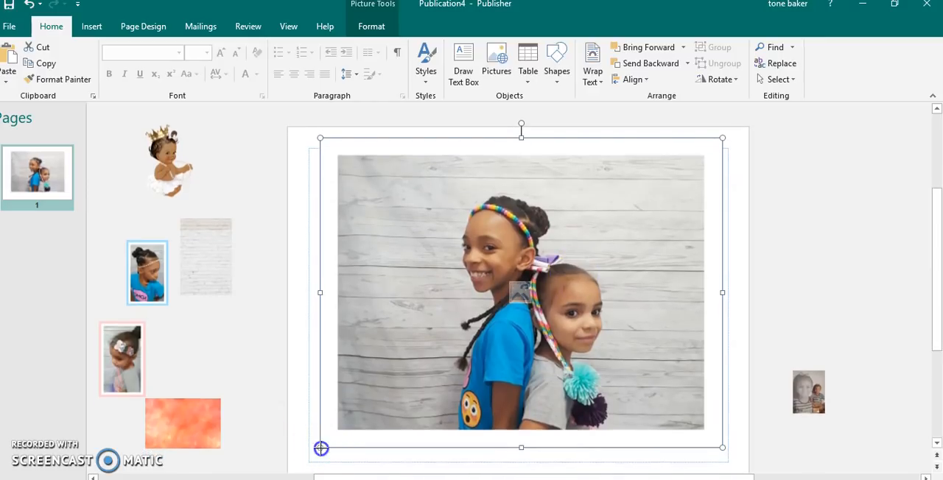
{"action": "left_click_drag", "start_coordinate": [321, 449], "coordinate": [308, 462]}
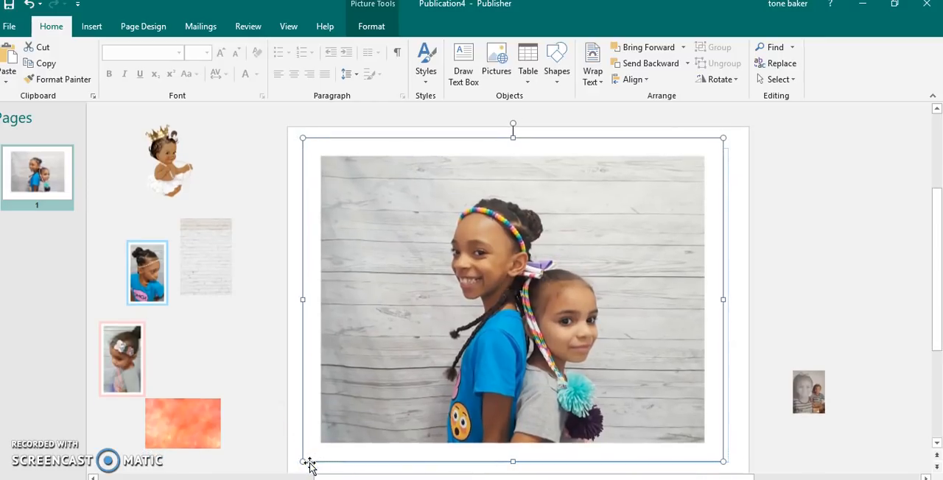
{"action": "left_click_drag", "start_coordinate": [302, 462], "coordinate": [309, 465]}
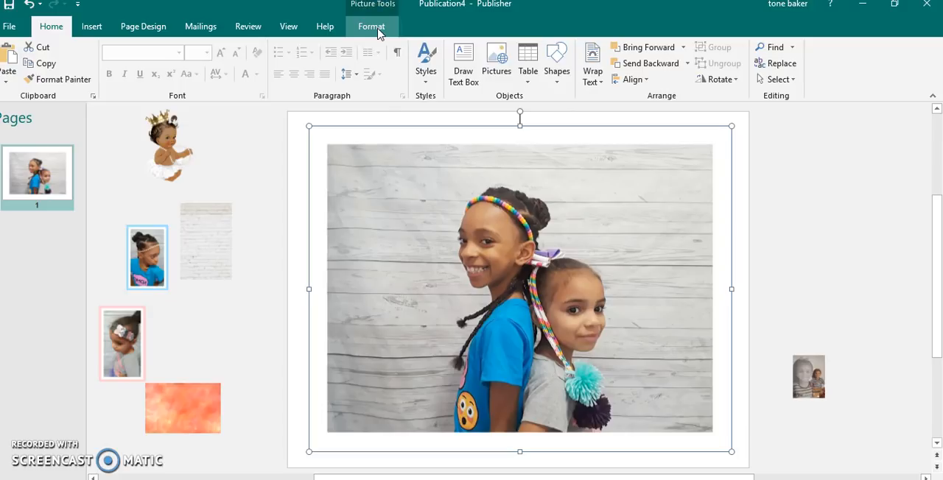
Recolor the two-girls photo to grayscale and set its transparency to 50%.
{"action": "left_click", "coordinate": [371, 25]}
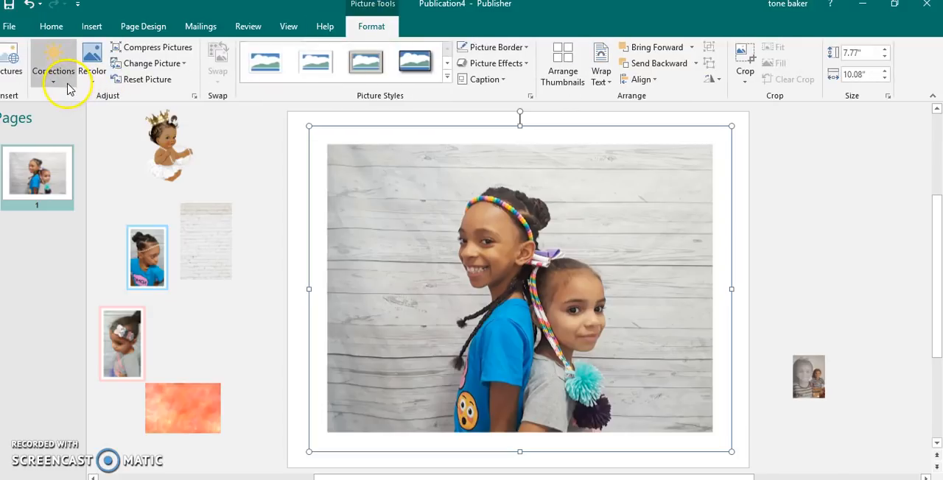
{"action": "left_click", "coordinate": [92, 59]}
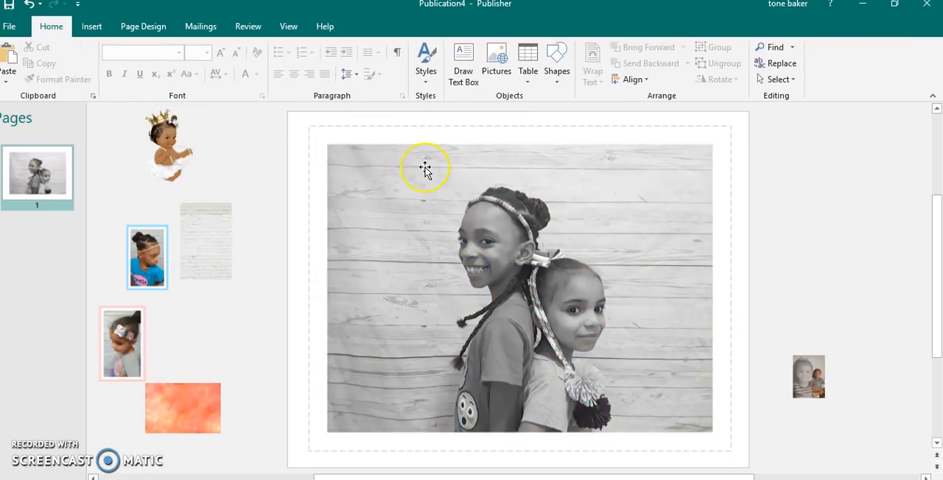
{"action": "right_click", "coordinate": [426, 169]}
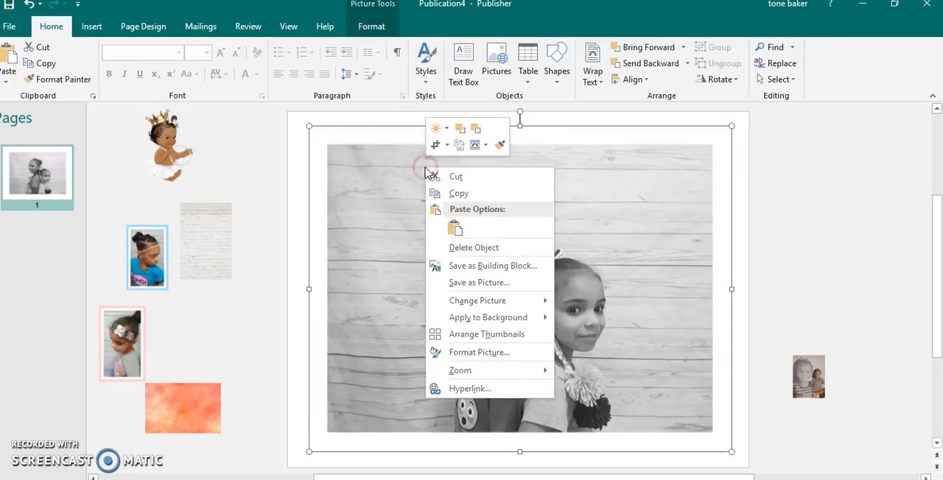
{"action": "left_click", "coordinate": [479, 352]}
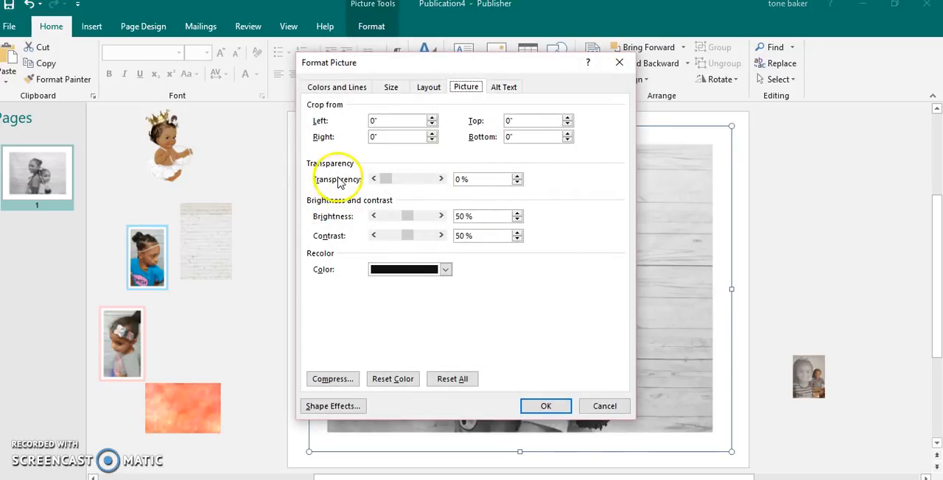
{"action": "left_click", "coordinate": [521, 175]}
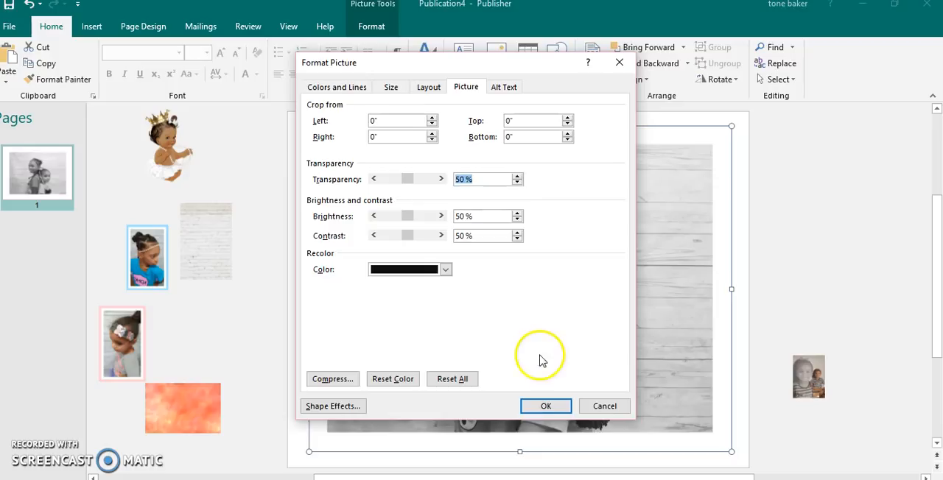
{"action": "left_click", "coordinate": [546, 406]}
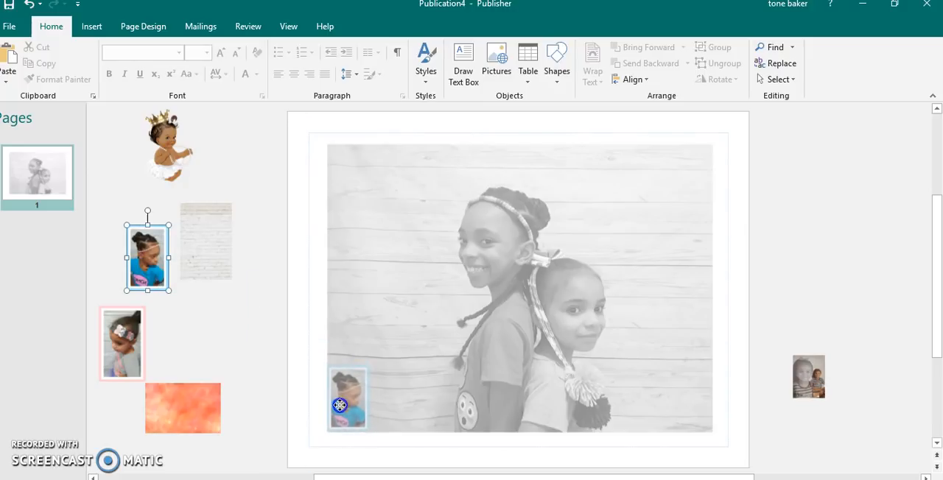
Place the blue-framed portrait at lower left and the pink-framed portrait at upper right.
{"action": "left_click_drag", "start_coordinate": [147, 249], "coordinate": [349, 398]}
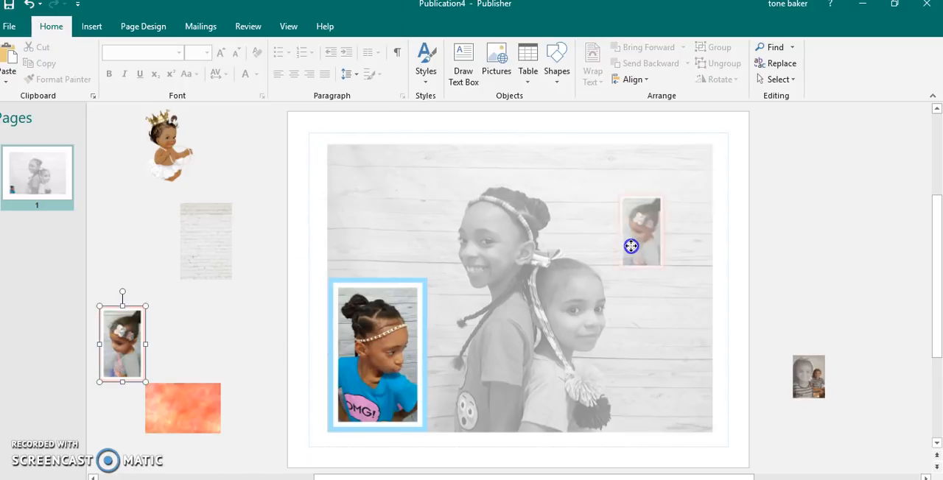
{"action": "left_click_drag", "start_coordinate": [632, 246], "coordinate": [689, 182]}
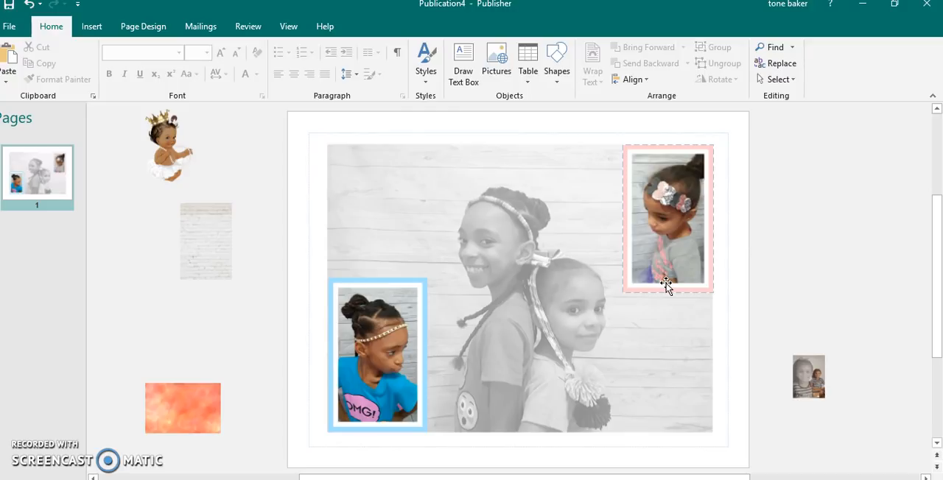
{"action": "mouse_move", "coordinate": [661, 285]}
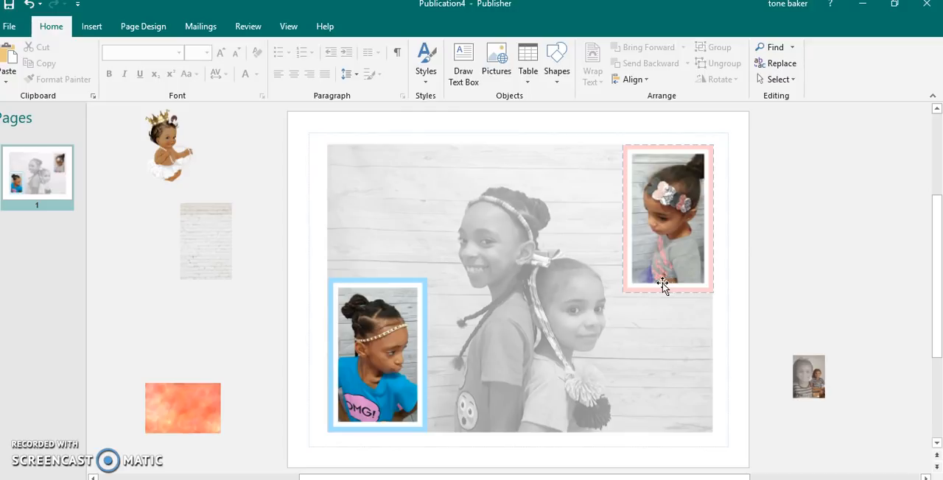
{"action": "mouse_move", "coordinate": [655, 266]}
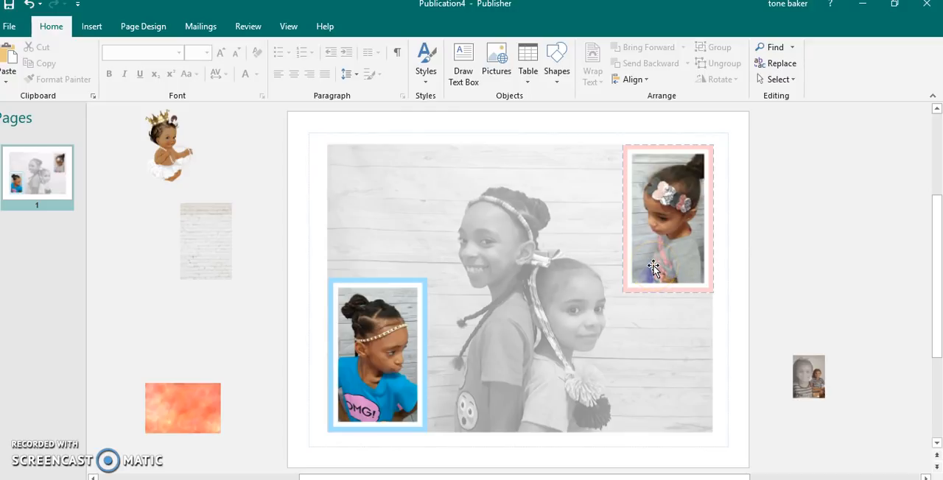
{"action": "left_click", "coordinate": [654, 267]}
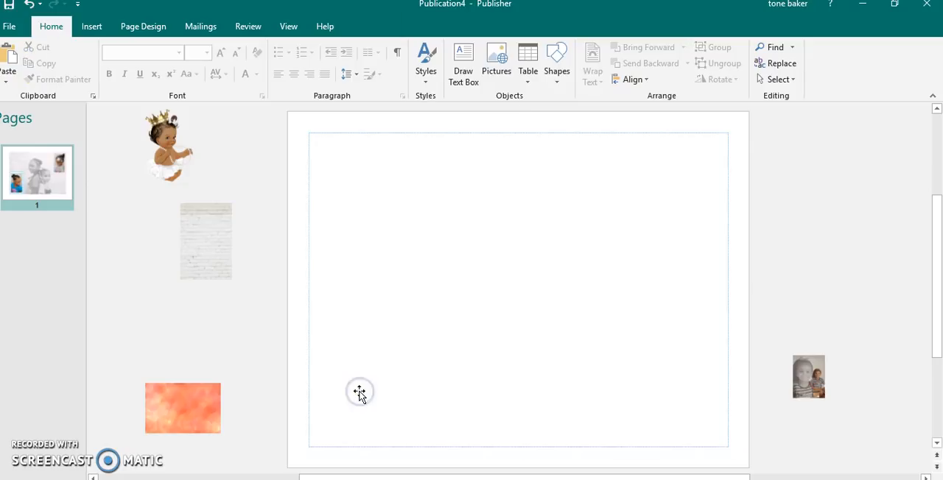
Place the white brick image, switch to portrait orientation, and stretch the image over the page.
{"action": "left_click_drag", "start_coordinate": [205, 241], "coordinate": [522, 245]}
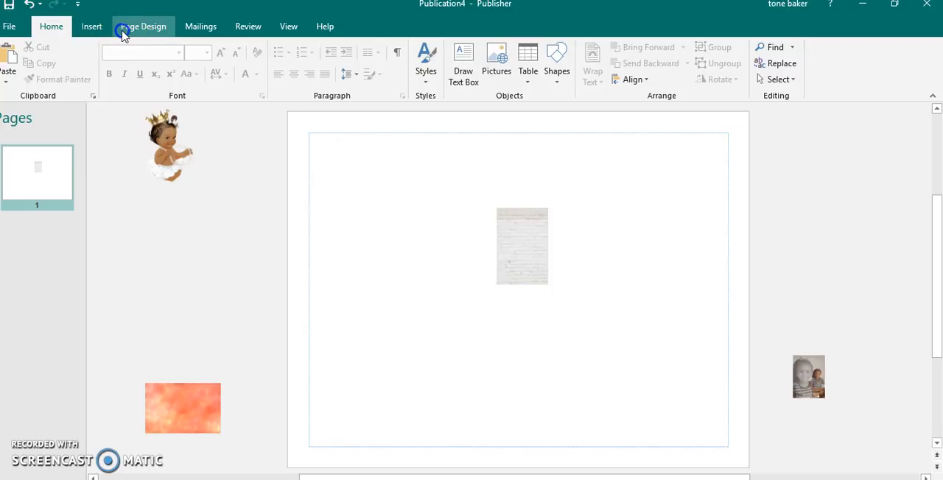
{"action": "left_click", "coordinate": [139, 25]}
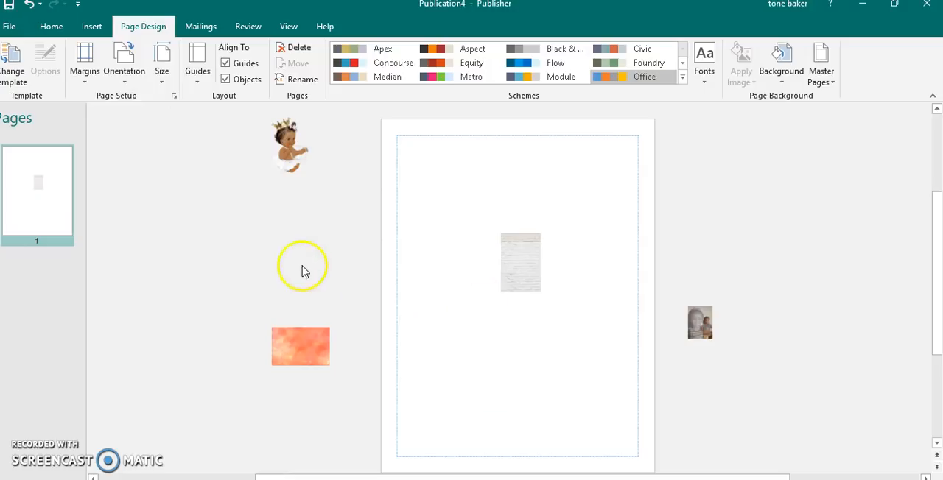
{"action": "left_click", "coordinate": [520, 262]}
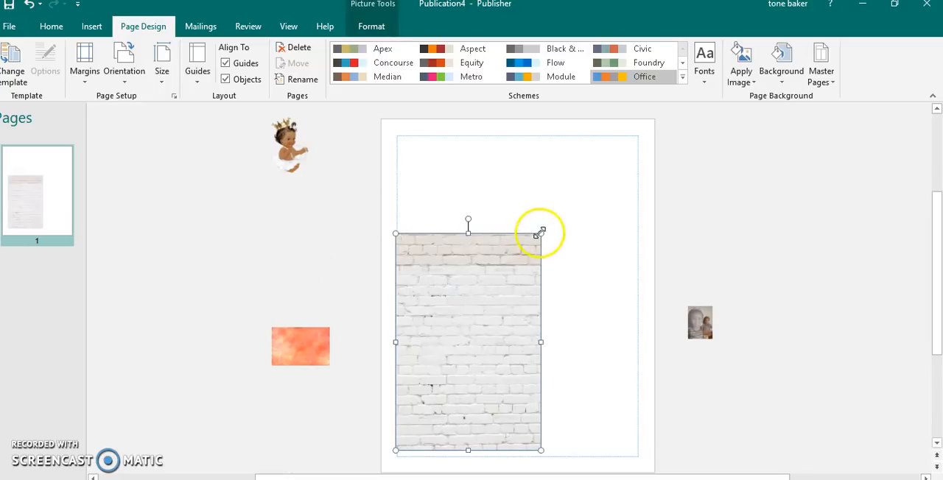
{"action": "left_click_drag", "start_coordinate": [542, 234], "coordinate": [608, 186]}
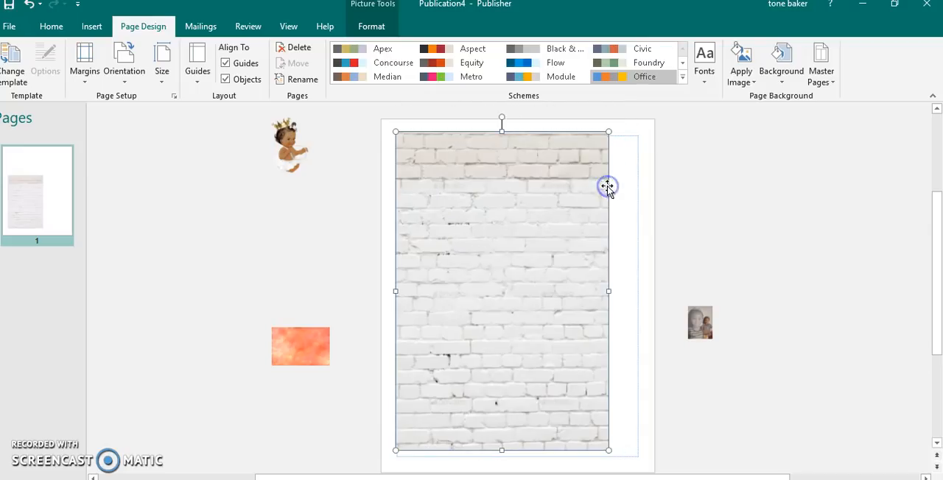
{"action": "mouse_move", "coordinate": [545, 193]}
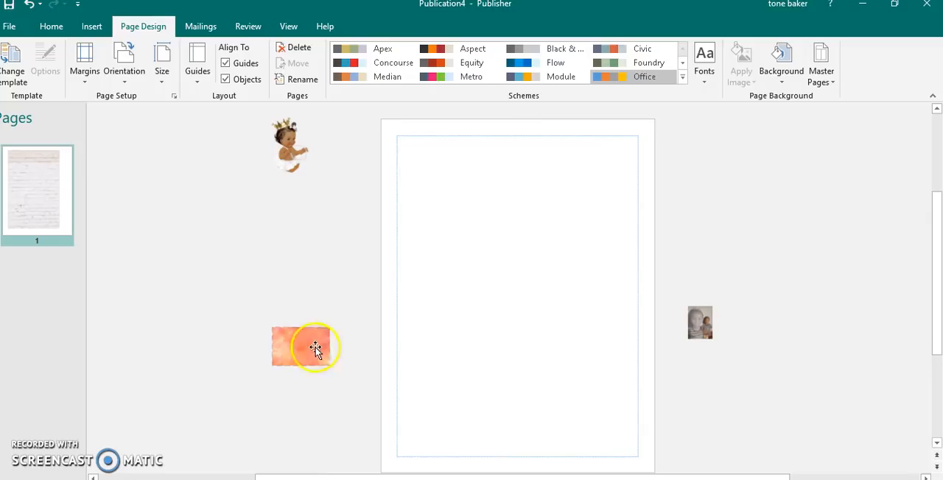
Place the orange watercolour texture on the page and widen it to the page edges.
{"action": "left_click_drag", "start_coordinate": [306, 346], "coordinate": [560, 300]}
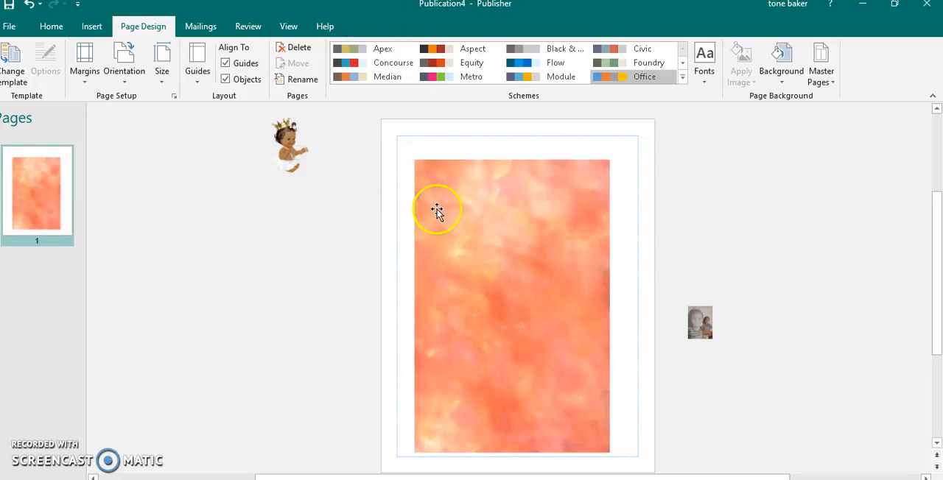
{"action": "left_click", "coordinate": [437, 210]}
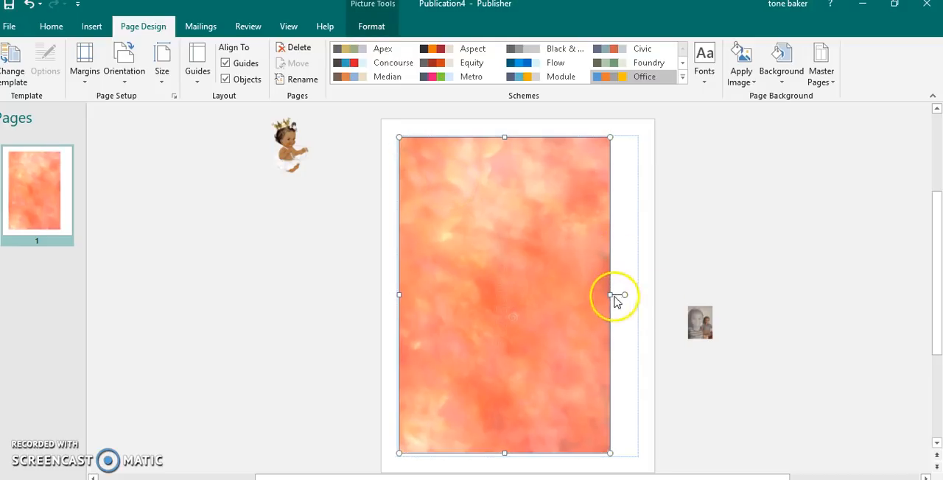
{"action": "left_click_drag", "start_coordinate": [610, 296], "coordinate": [648, 296]}
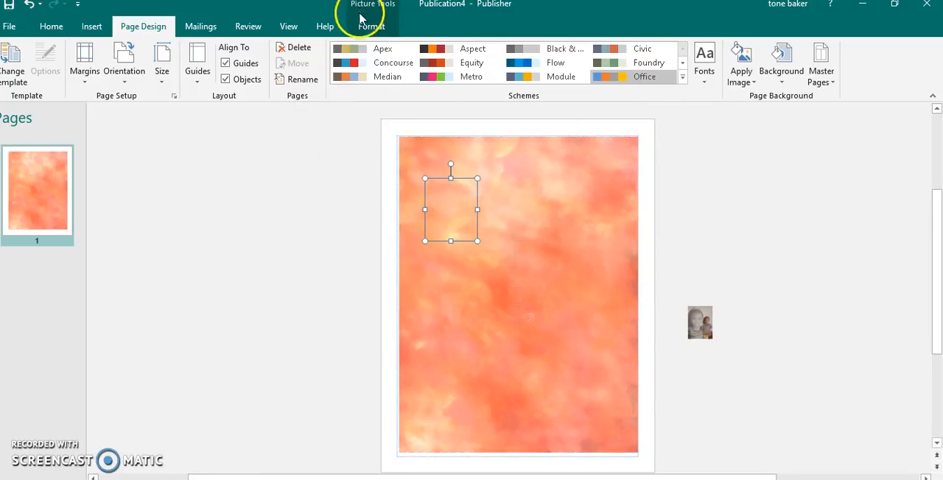
Enlarge the crowned baby picture and shift it left over the upper page.
{"action": "left_click", "coordinate": [372, 25]}
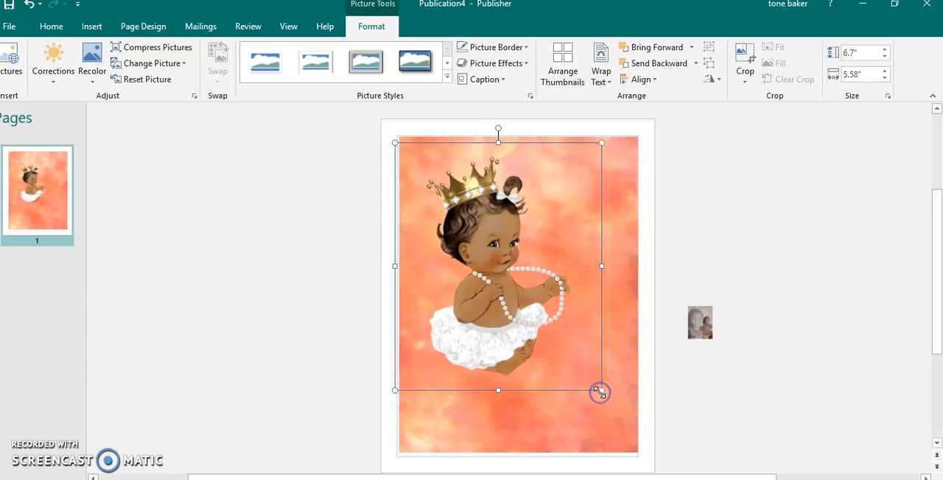
{"action": "left_click_drag", "start_coordinate": [601, 391], "coordinate": [600, 388]}
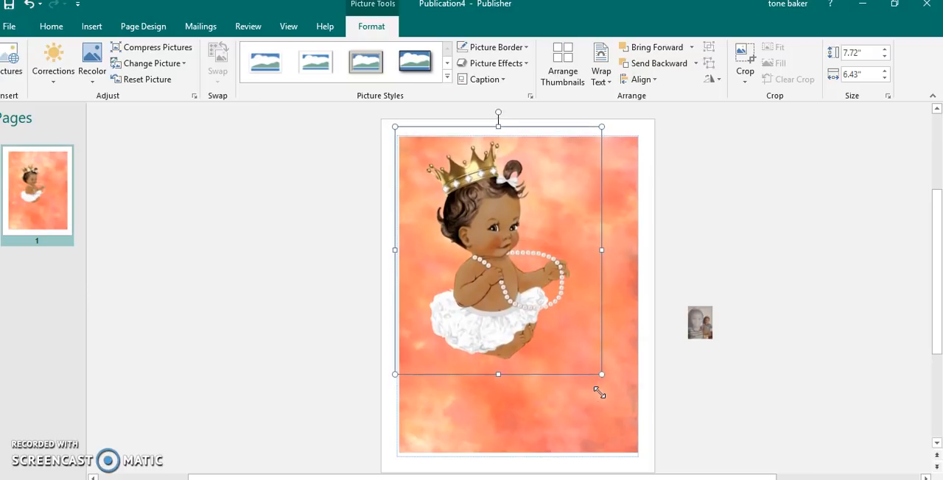
{"action": "left_click_drag", "start_coordinate": [601, 250], "coordinate": [594, 250]}
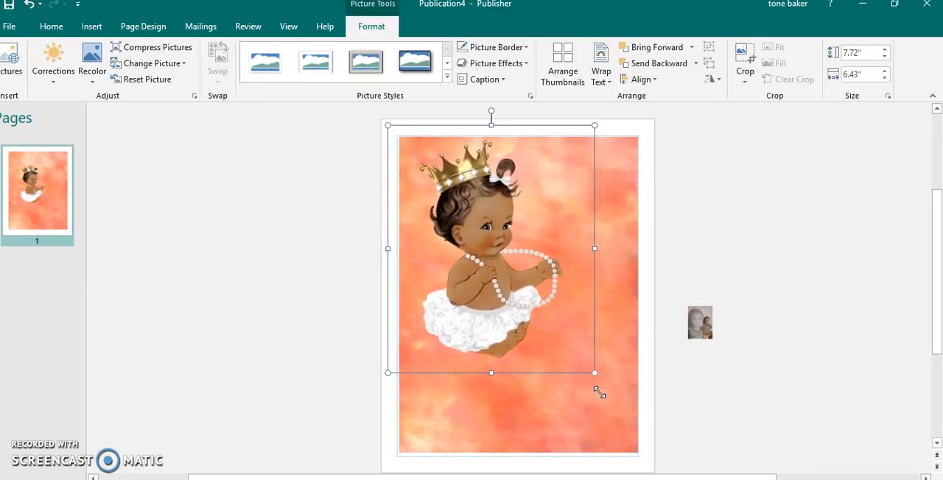
{"action": "left_click_drag", "start_coordinate": [594, 374], "coordinate": [587, 374]}
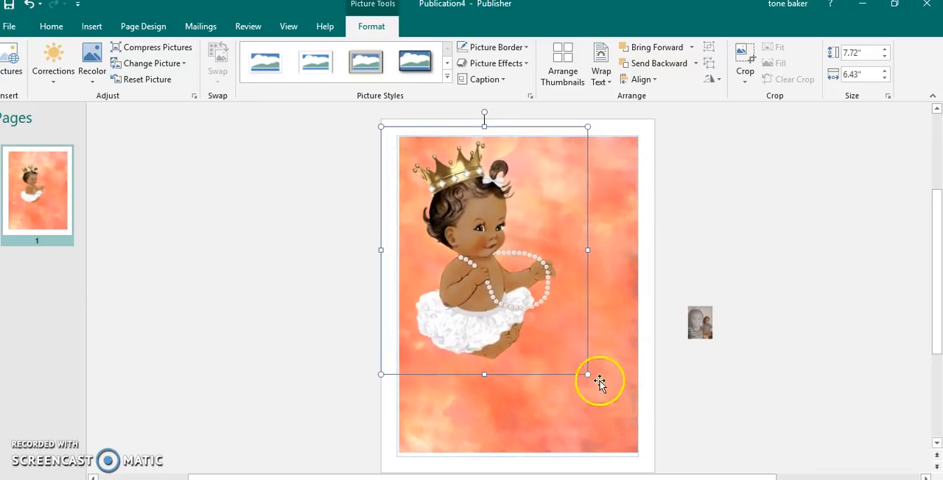
{"action": "left_click_drag", "start_coordinate": [588, 374], "coordinate": [598, 386]}
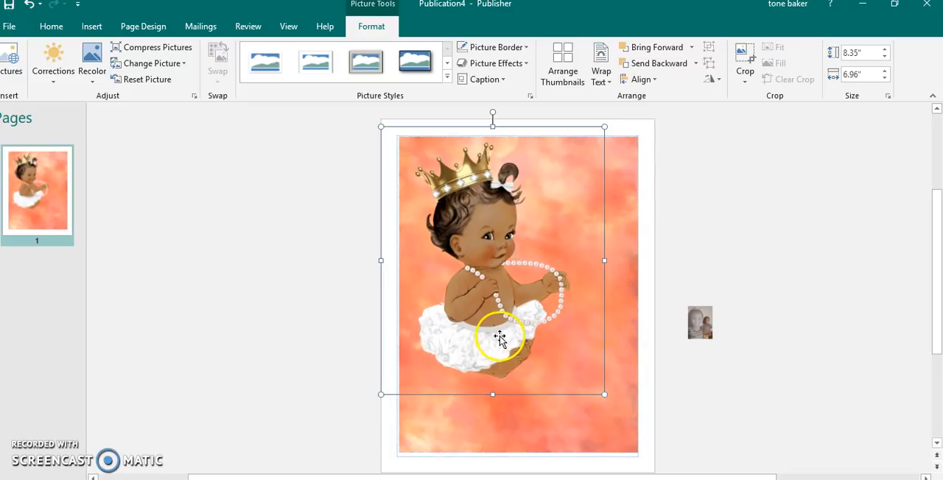
Set the crowned baby picture's transparency to 45% in Format Picture.
{"action": "right_click", "coordinate": [500, 338]}
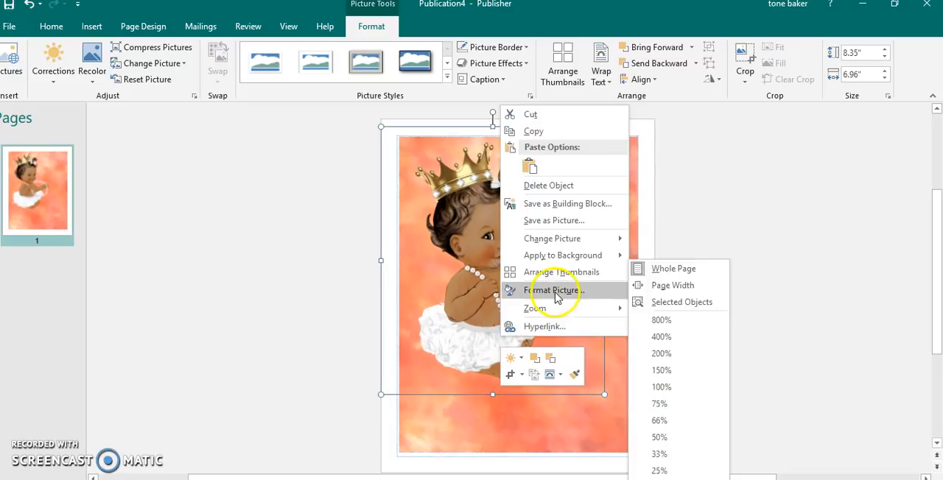
{"action": "left_click", "coordinate": [553, 291]}
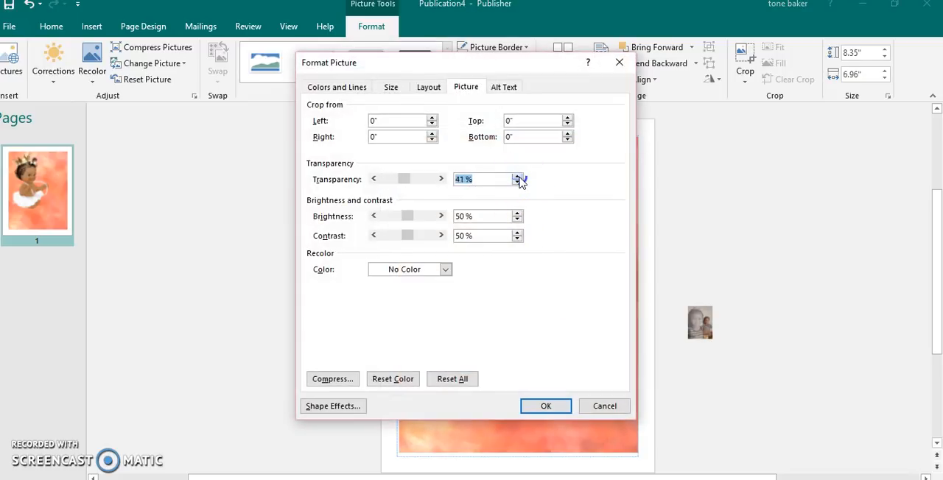
{"action": "left_click", "coordinate": [545, 404]}
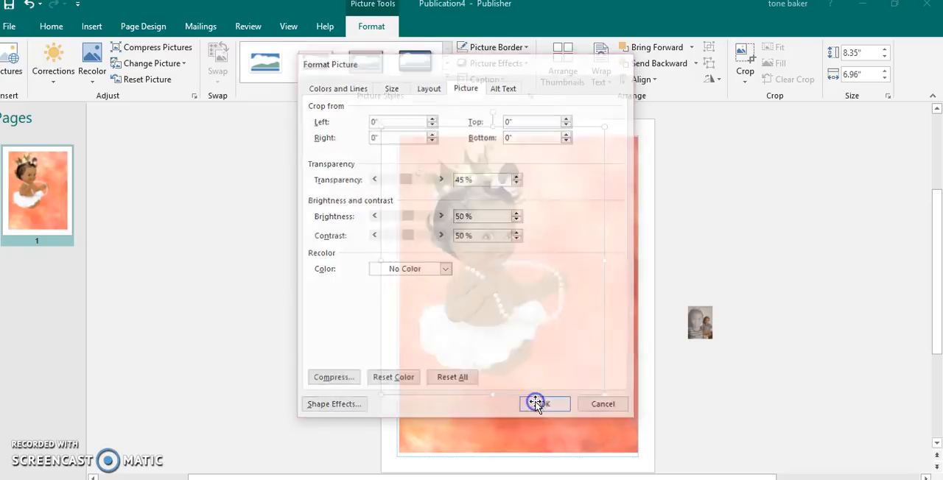
{"action": "left_click", "coordinate": [544, 404]}
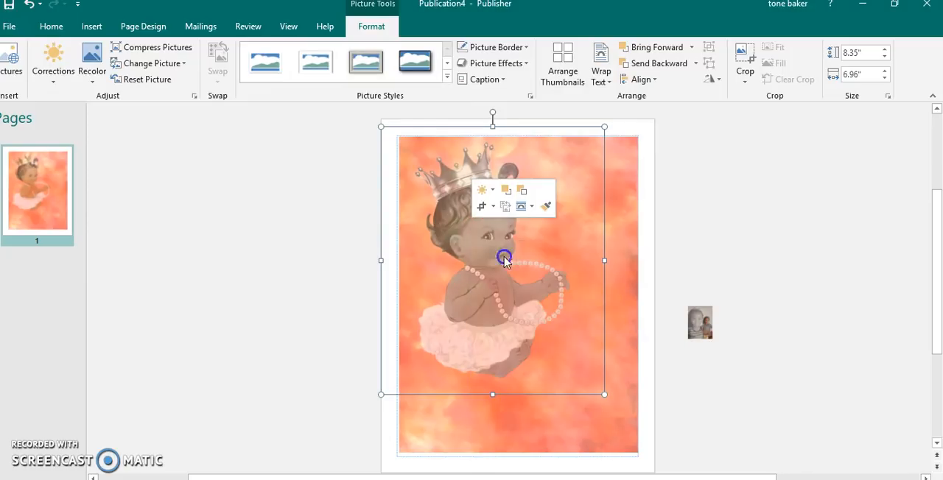
Paste a smaller copy of the crowned baby and set its transparency to 0%.
{"action": "left_click", "coordinate": [278, 276]}
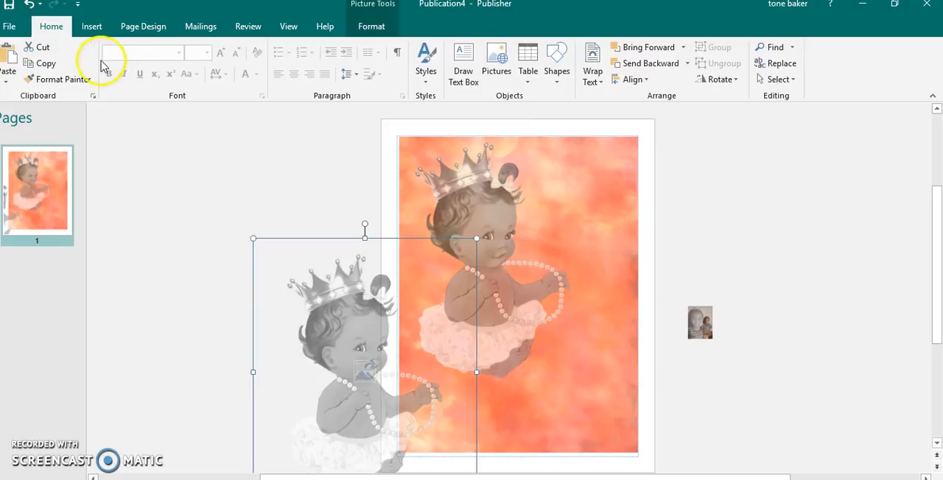
{"action": "left_click", "coordinate": [372, 26]}
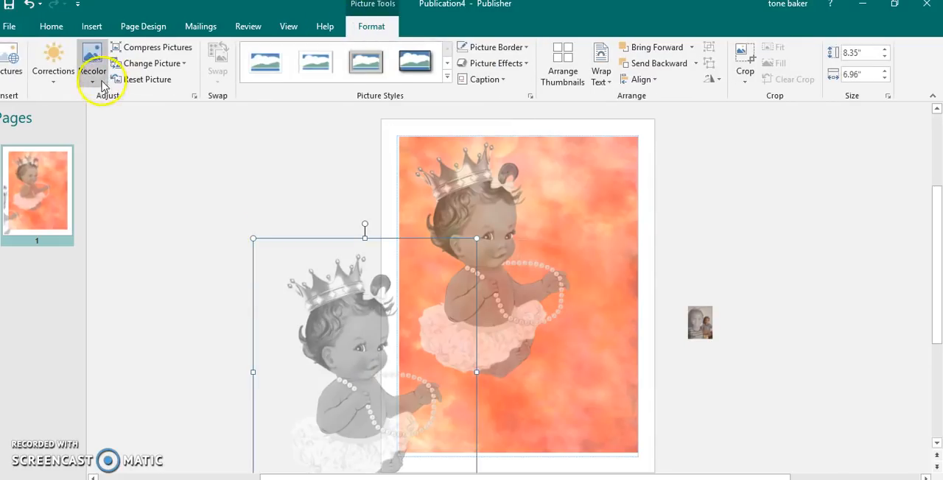
{"action": "left_click", "coordinate": [92, 66]}
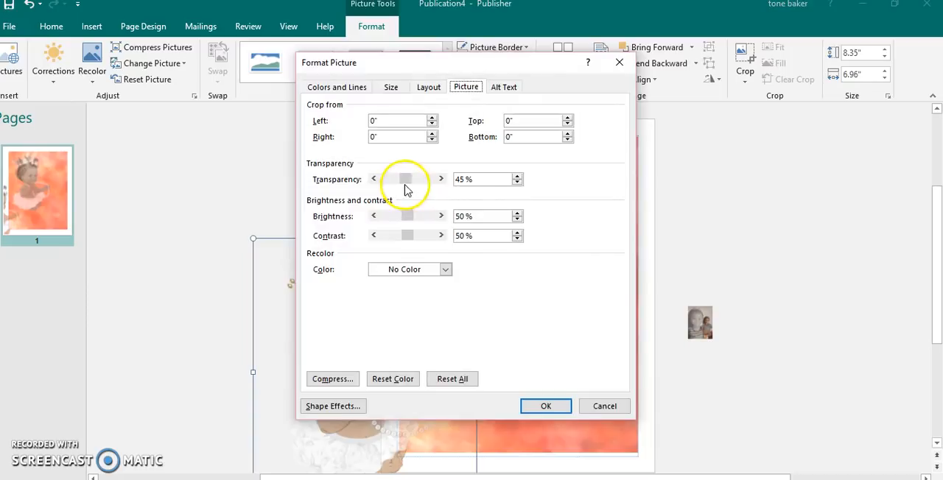
{"action": "left_click", "coordinate": [547, 406]}
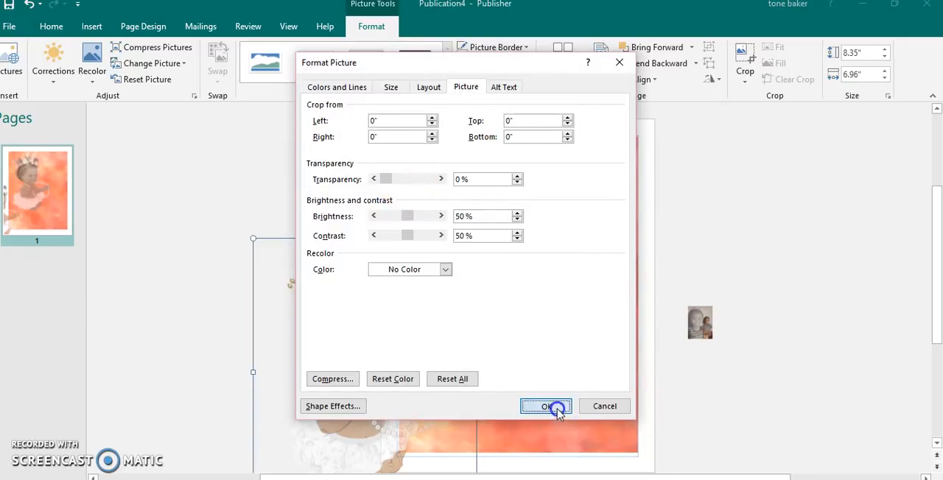
{"action": "left_click", "coordinate": [546, 406]}
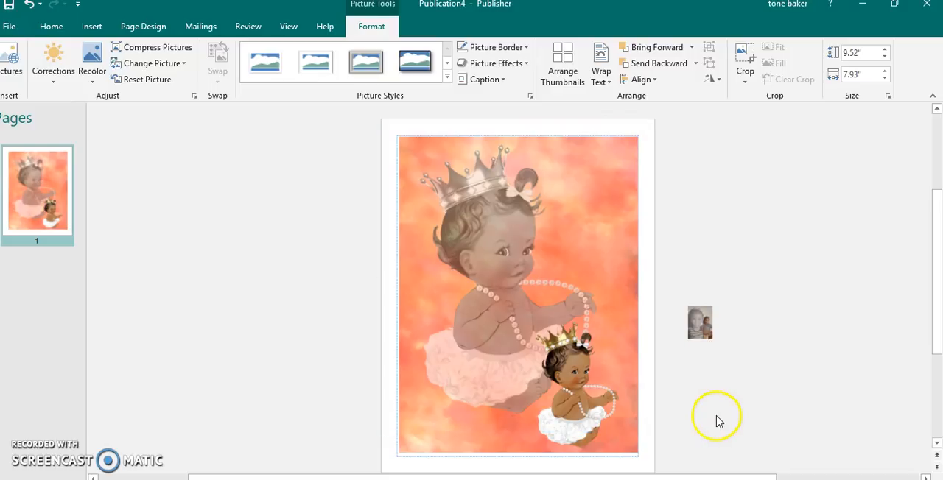
Drag the grayscale two-girls photo from beside the page onto its right side, enlarged.
{"action": "left_click", "coordinate": [699, 323]}
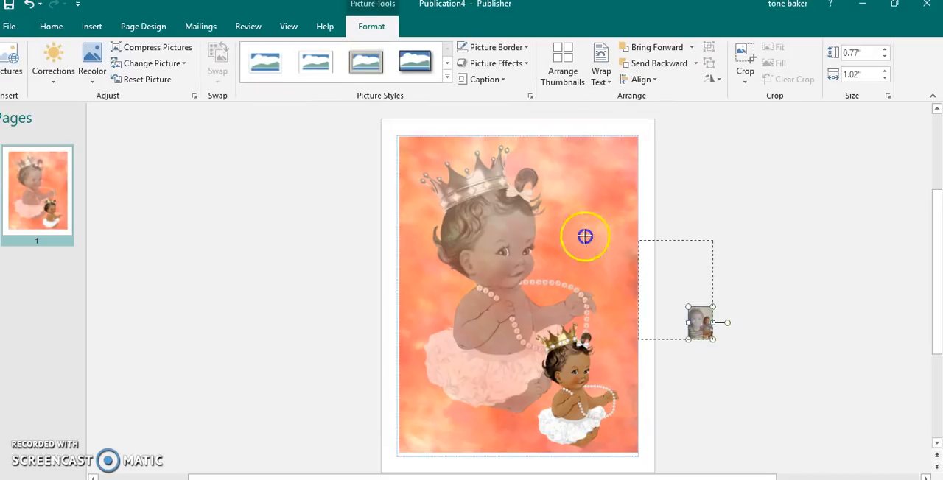
{"action": "left_click_drag", "start_coordinate": [698, 323], "coordinate": [651, 285]}
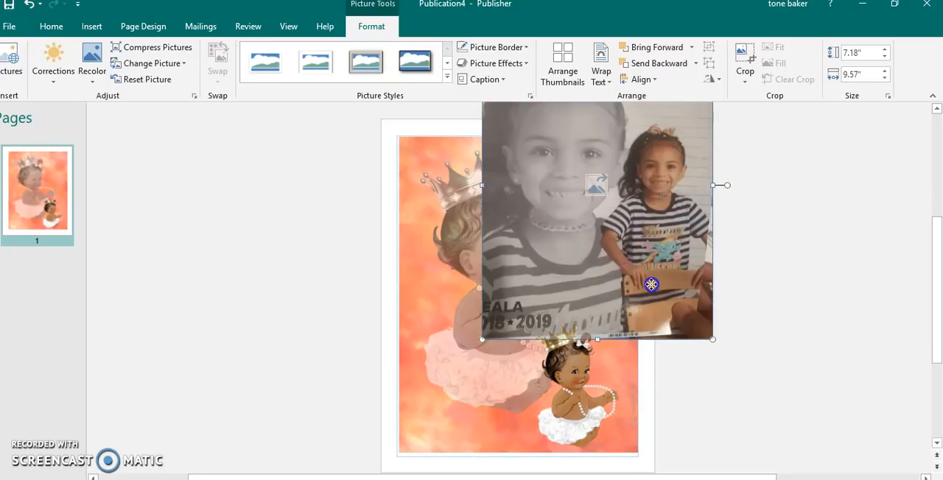
{"action": "left_click_drag", "start_coordinate": [652, 285], "coordinate": [682, 470]}
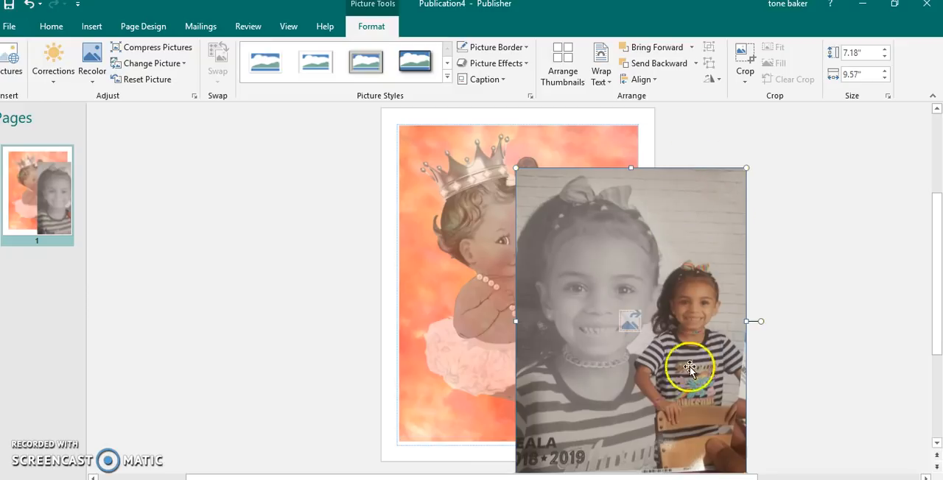
{"action": "mouse_move", "coordinate": [732, 203]}
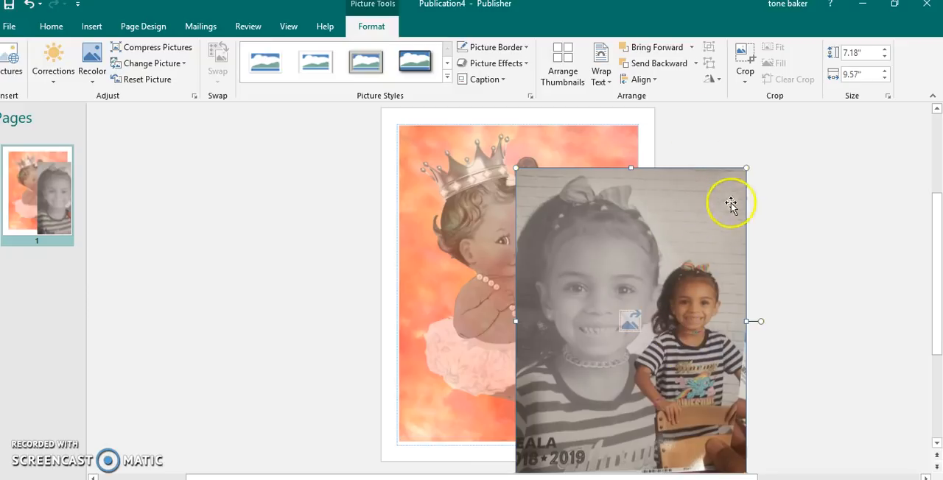
{"action": "mouse_move", "coordinate": [689, 229]}
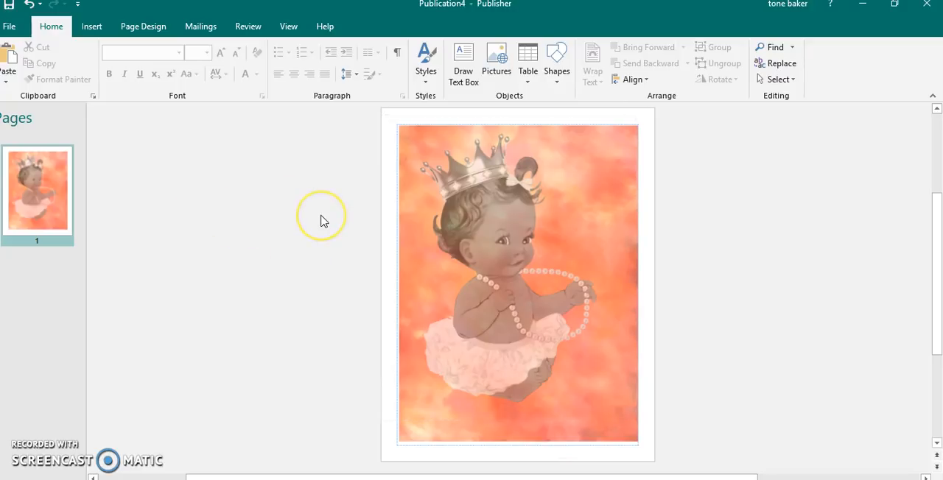
Select the orange background and insert the white brick photo from the Pictures folder.
{"action": "left_click", "coordinate": [508, 259]}
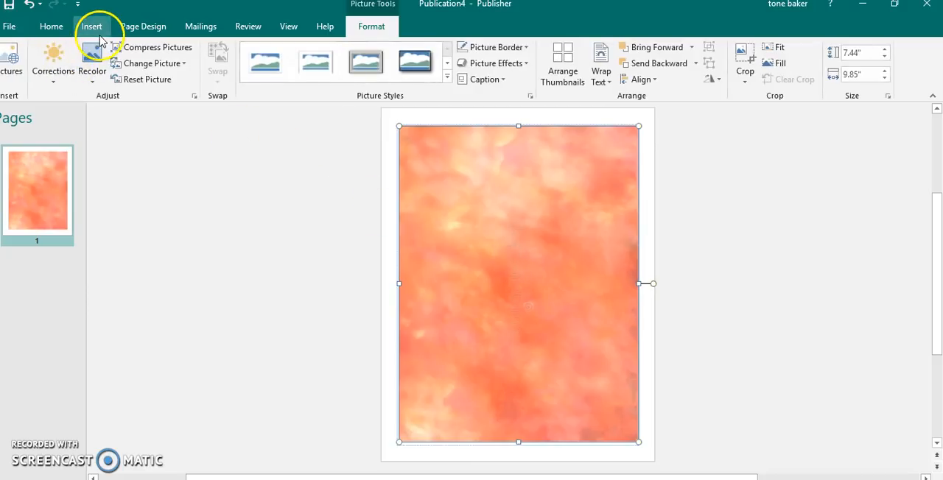
{"action": "left_click", "coordinate": [91, 25]}
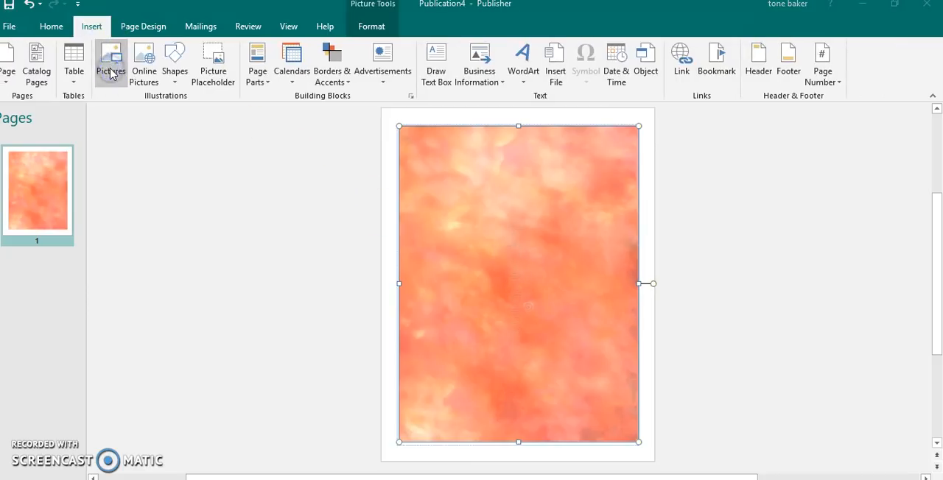
{"action": "left_click", "coordinate": [112, 59]}
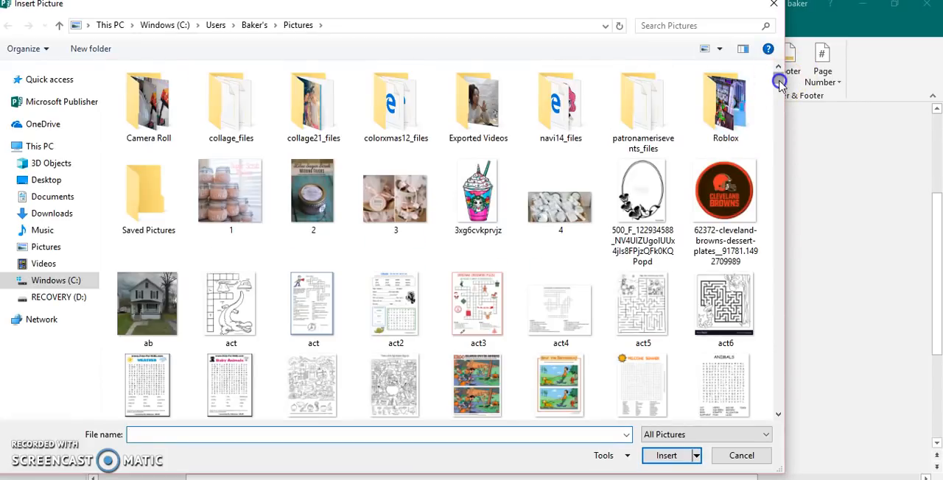
{"action": "scroll", "scroll_direction": "down", "scroll_amount": 3}
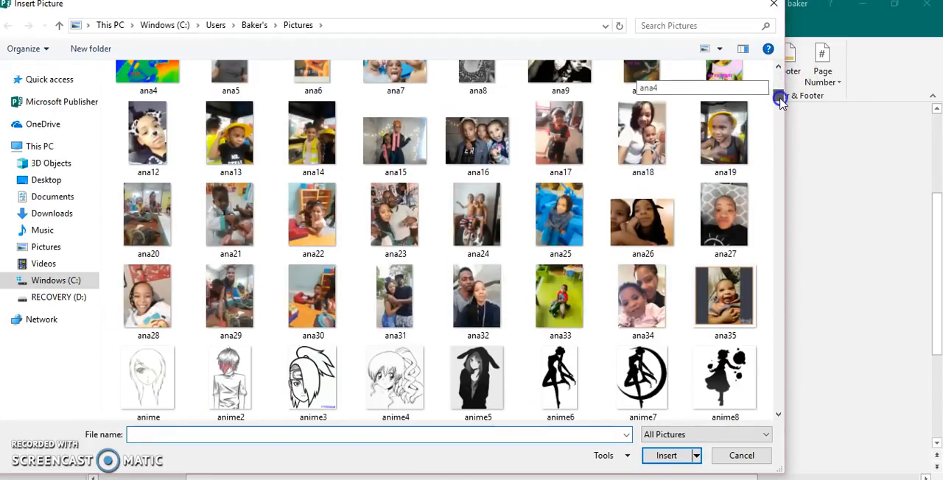
{"action": "scroll", "scroll_direction": "down", "scroll_amount": 3}
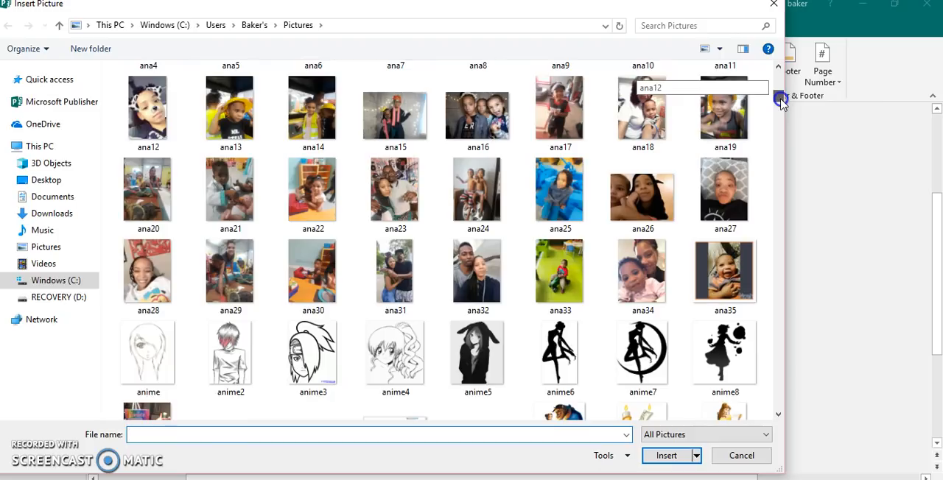
{"action": "scroll", "scroll_direction": "down", "scroll_amount": 3}
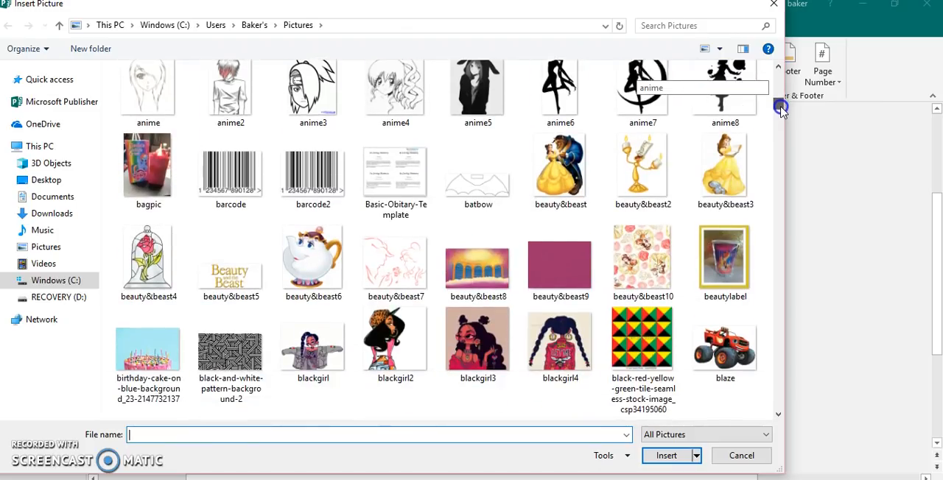
{"action": "scroll", "scroll_direction": "down", "scroll_amount": 3}
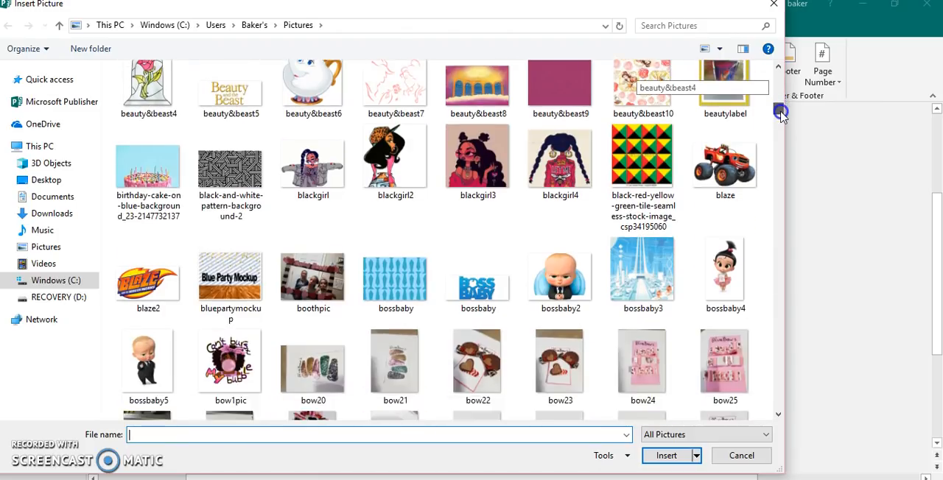
{"action": "scroll", "scroll_direction": "down", "scroll_amount": 3}
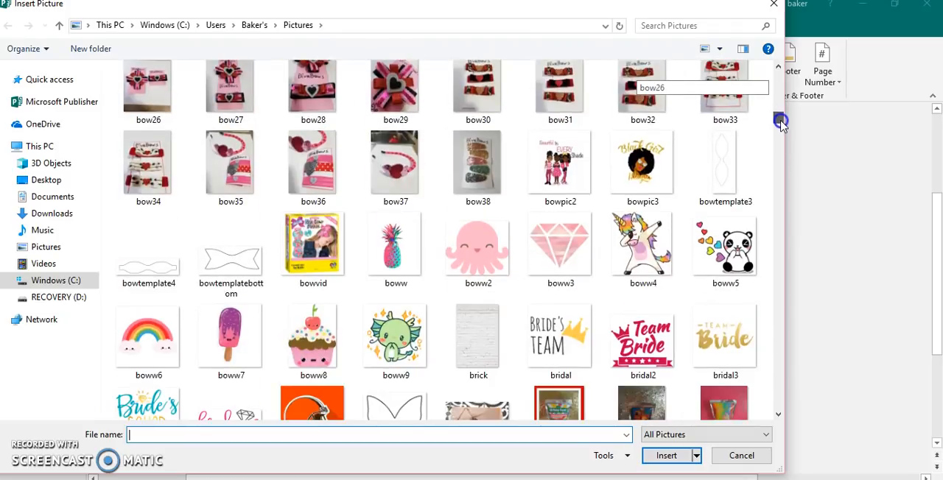
{"action": "scroll", "scroll_direction": "down", "scroll_amount": 3}
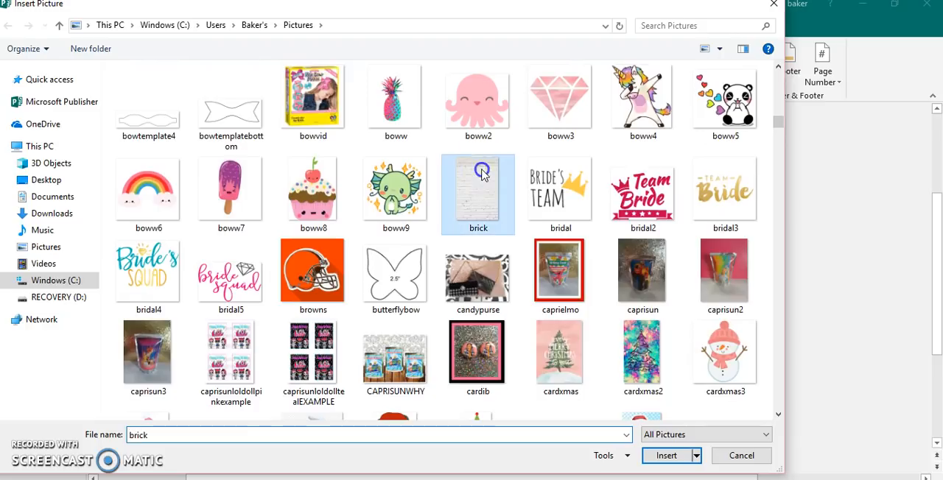
{"action": "left_click", "coordinate": [665, 456]}
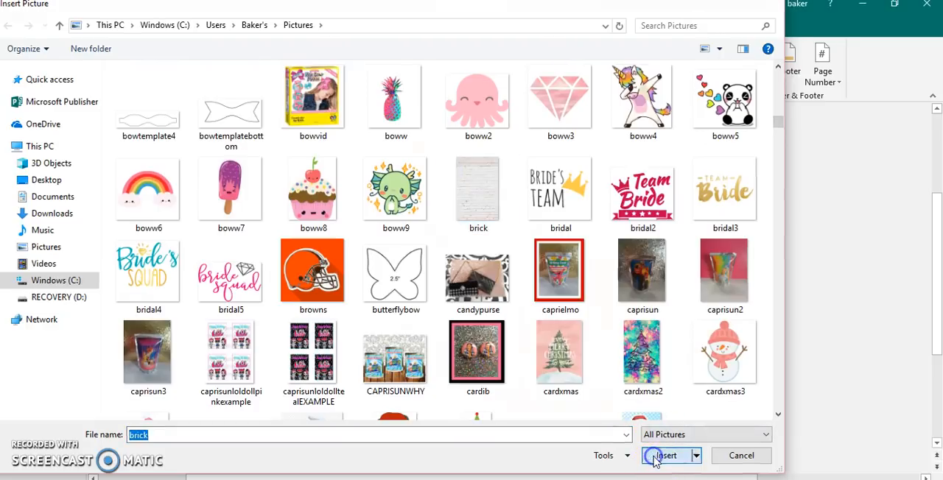
{"action": "left_click", "coordinate": [665, 456]}
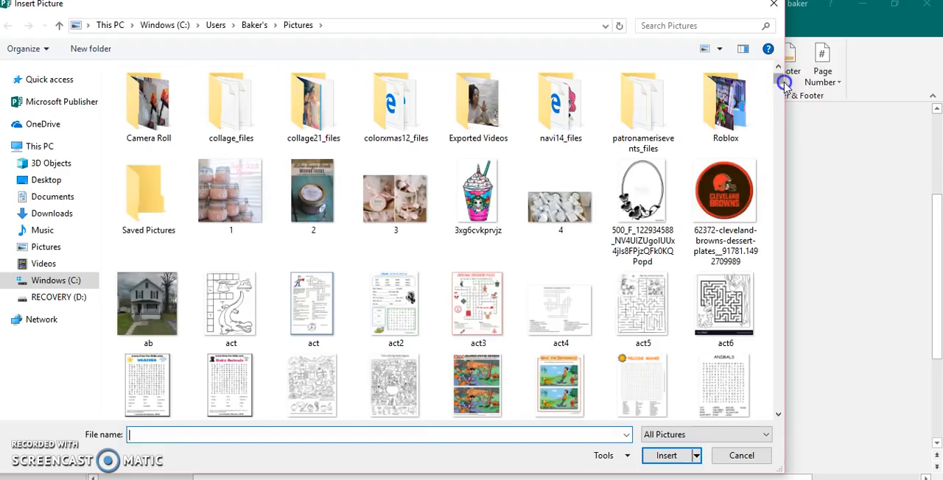
Insert the dark-haired crowned baby picture BSGCWhite-DarkJet from the Downloads folder.
{"action": "scroll", "scroll_direction": "down", "scroll_amount": 3}
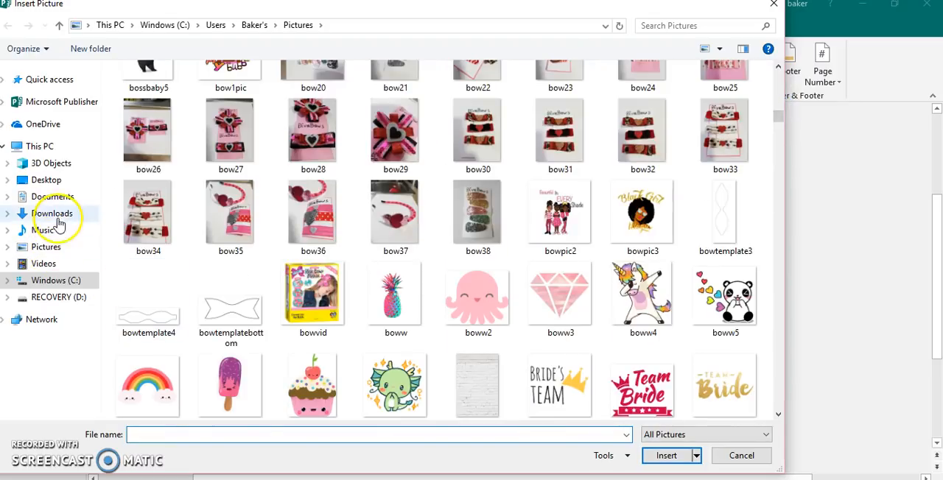
{"action": "left_click", "coordinate": [54, 213]}
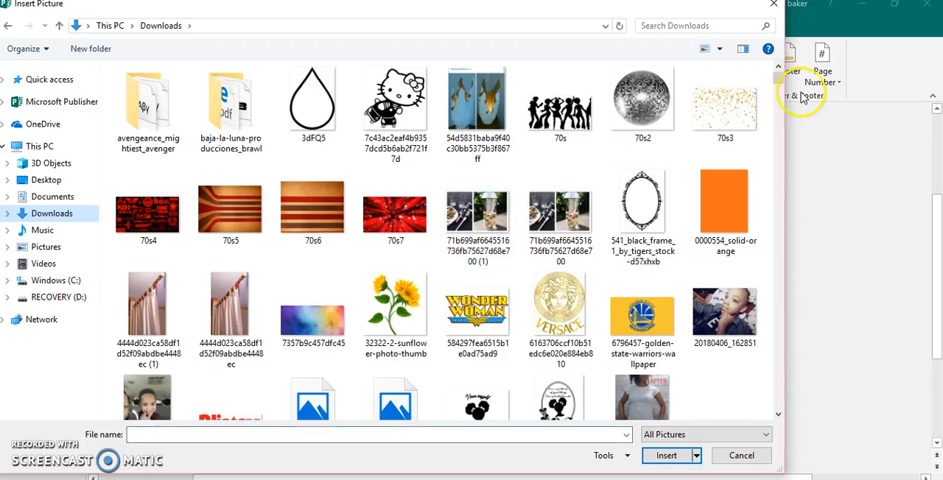
{"action": "scroll", "scroll_direction": "down", "scroll_amount": 3}
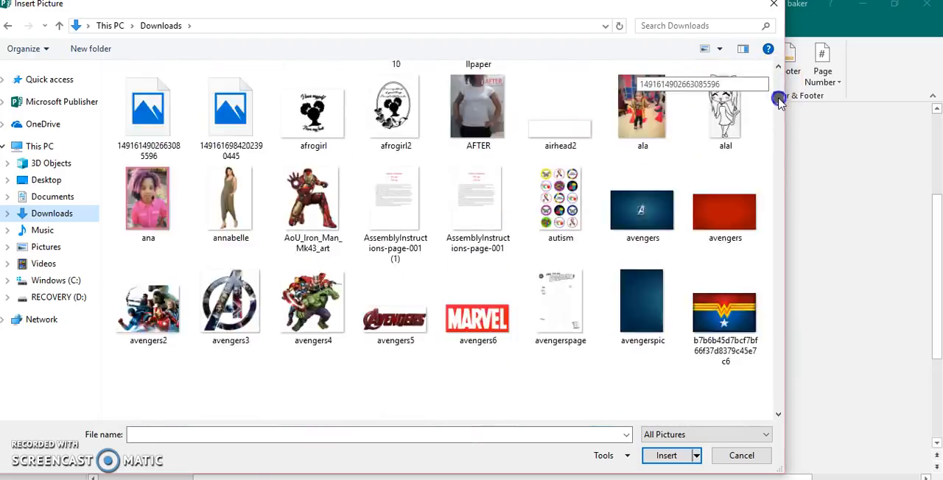
{"action": "scroll", "scroll_direction": "down", "scroll_amount": 3}
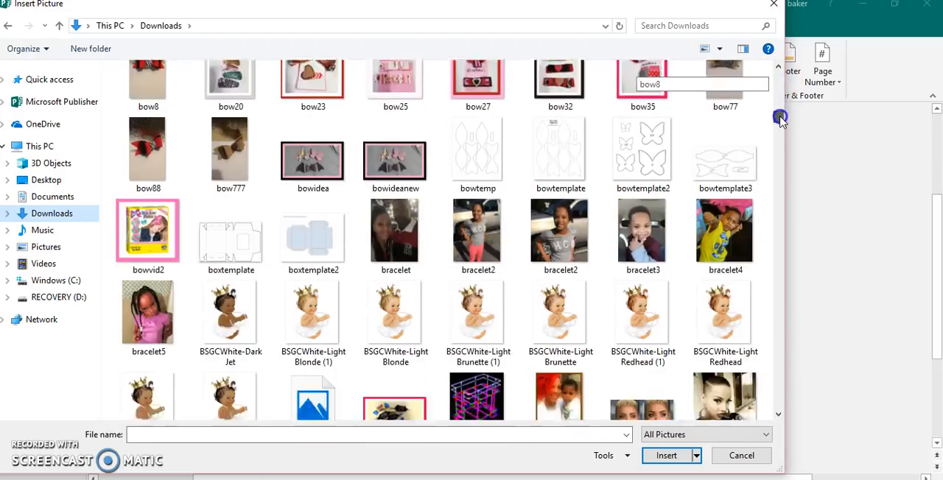
{"action": "scroll", "scroll_direction": "down", "scroll_amount": 3}
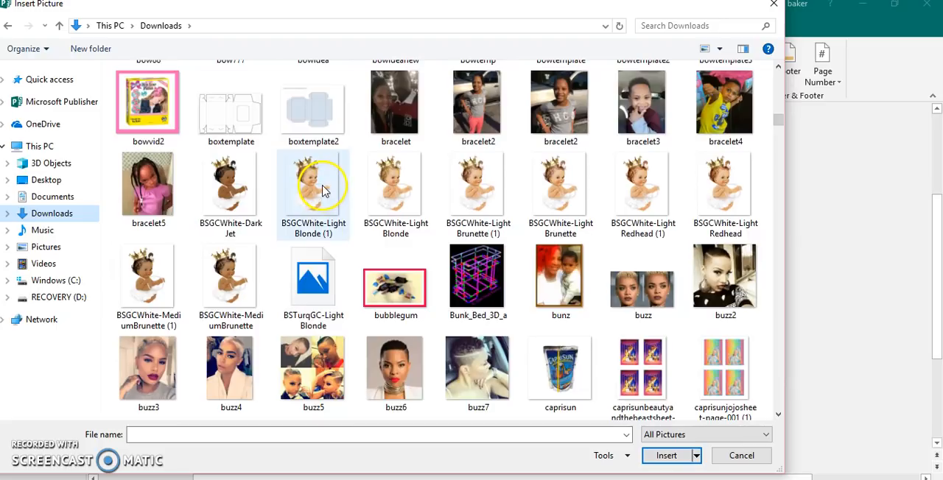
{"action": "left_click", "coordinate": [230, 184]}
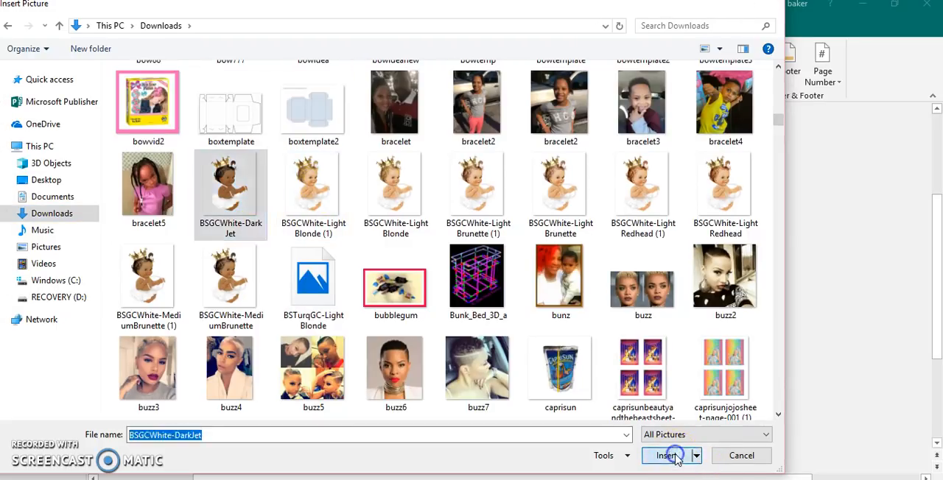
{"action": "left_click", "coordinate": [660, 456]}
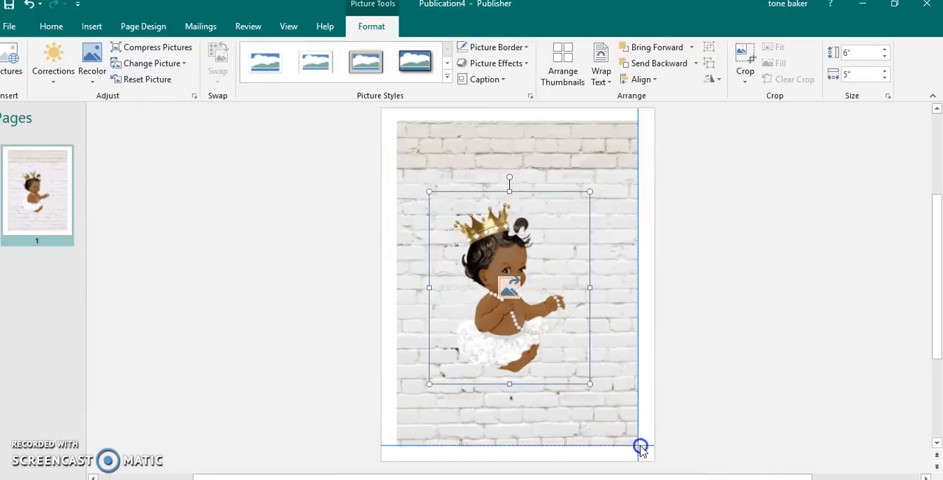
Enlarge the crowned baby picture to cover the page and recolor it grayscale.
{"action": "left_click_drag", "start_coordinate": [640, 447], "coordinate": [582, 381]}
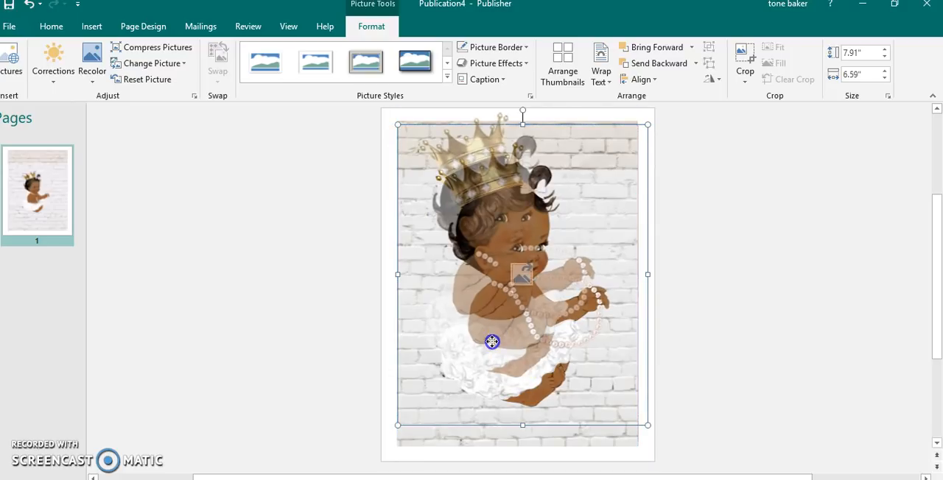
{"action": "left_click_drag", "start_coordinate": [648, 425], "coordinate": [620, 412]}
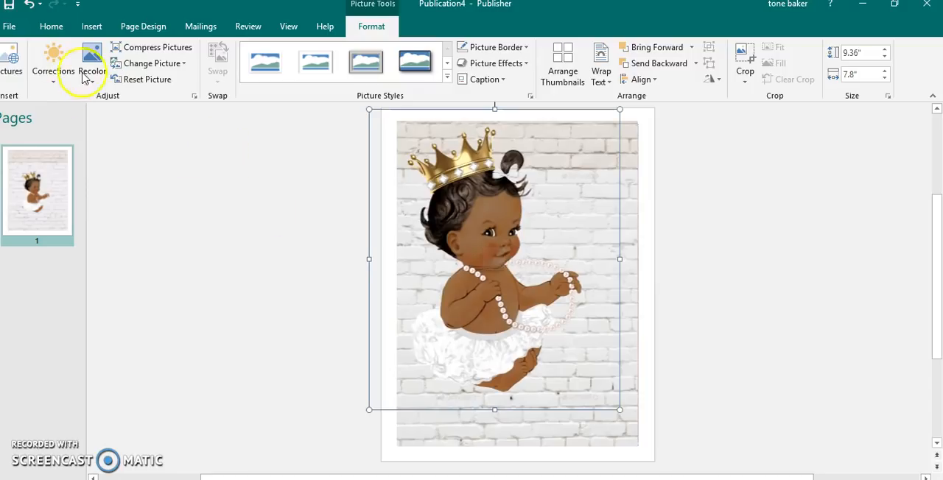
{"action": "left_click", "coordinate": [91, 59]}
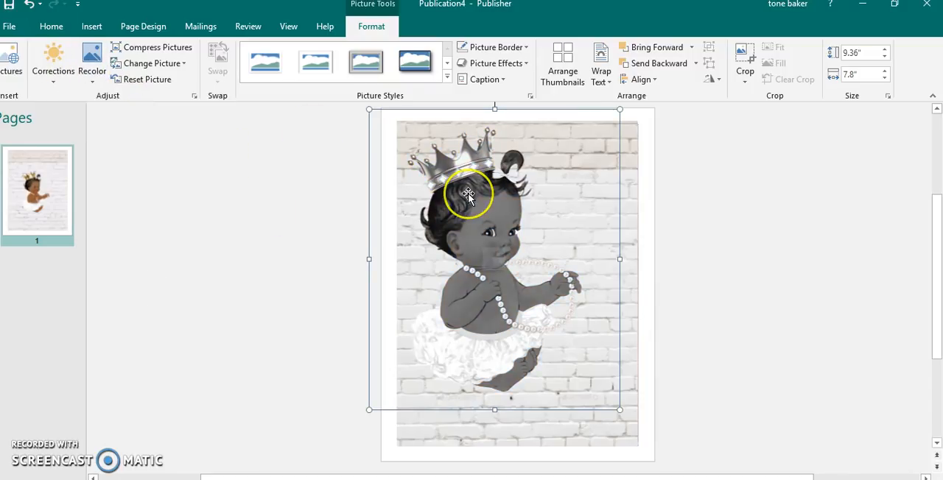
Raise the baby picture's transparency to 20% in Format Picture.
{"action": "right_click", "coordinate": [469, 195]}
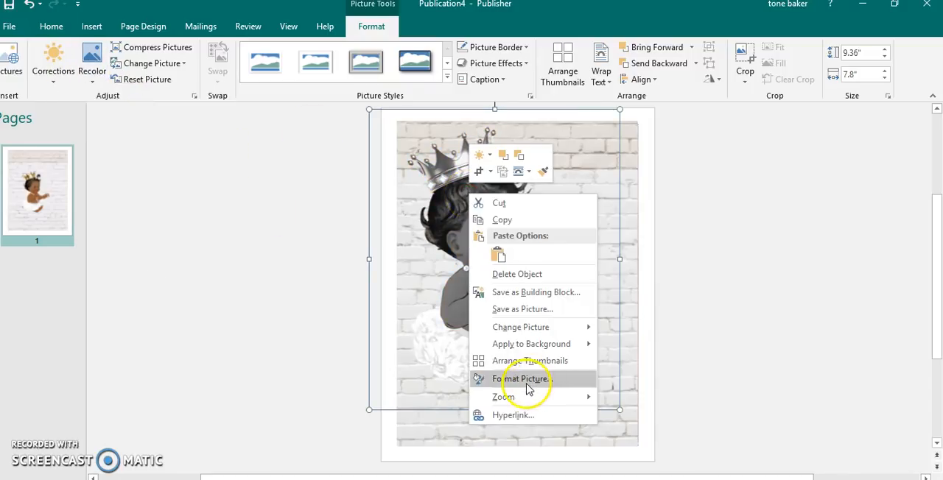
{"action": "left_click", "coordinate": [524, 379]}
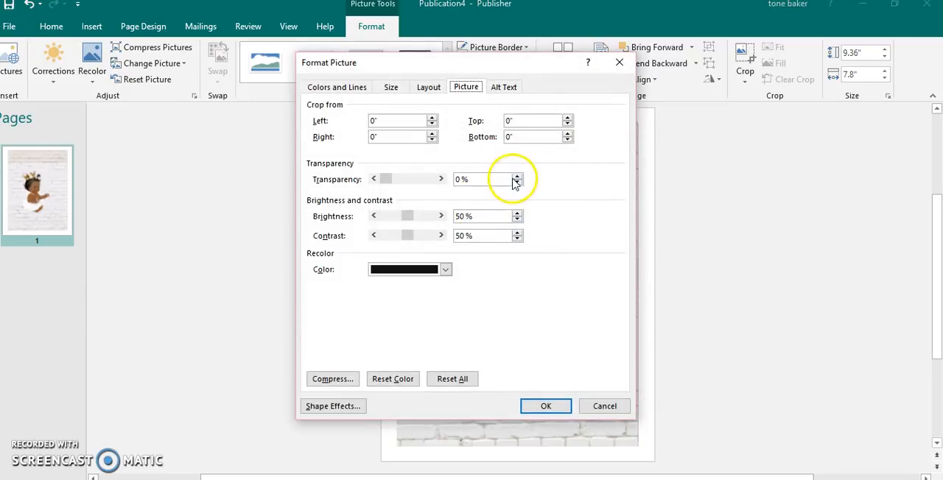
{"action": "left_click", "coordinate": [514, 176]}
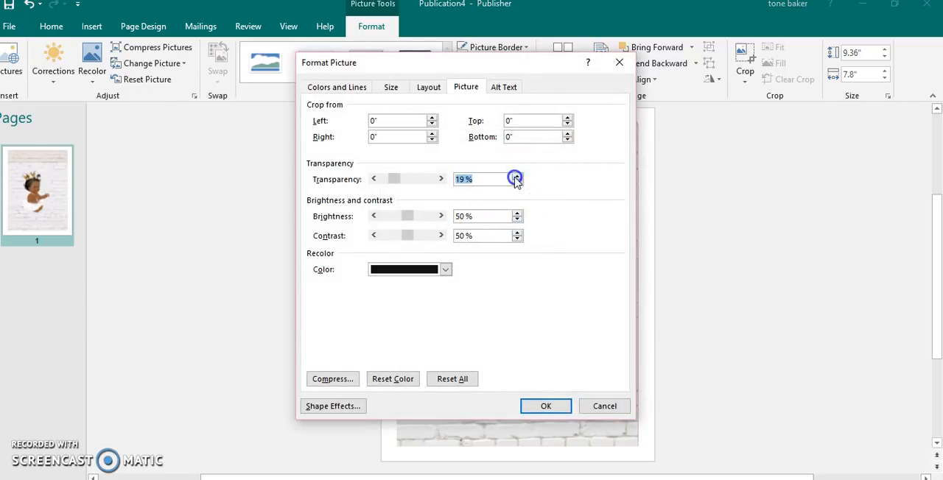
{"action": "left_click", "coordinate": [546, 406]}
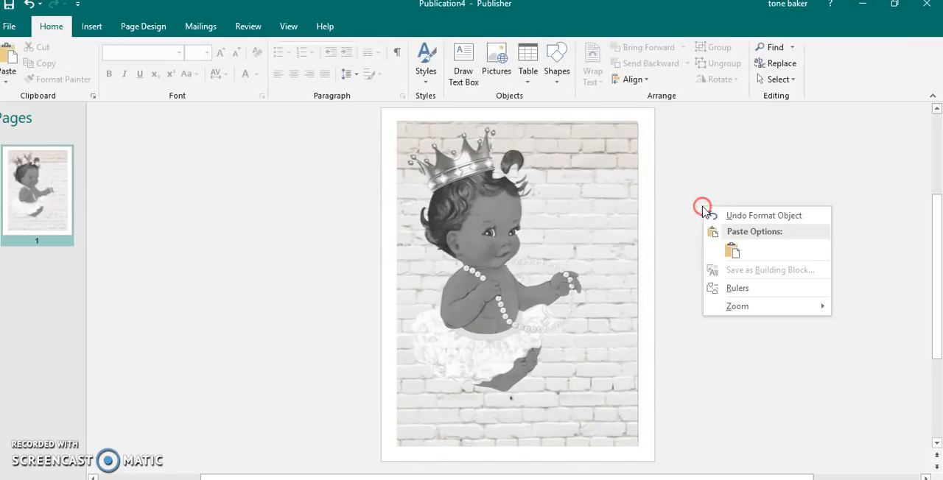
{"action": "left_click", "coordinate": [732, 250]}
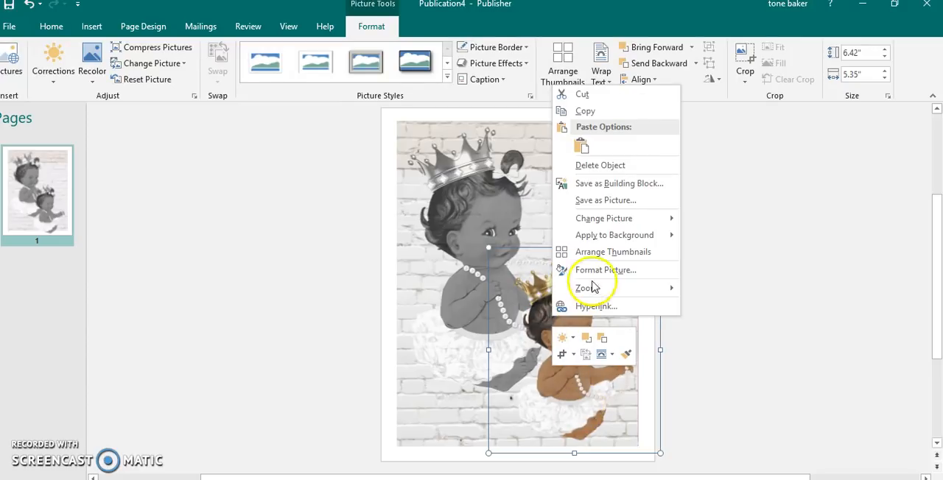
Set the smaller baby copy's transparency to 0% so it shows fully opaque.
{"action": "left_click", "coordinate": [604, 270]}
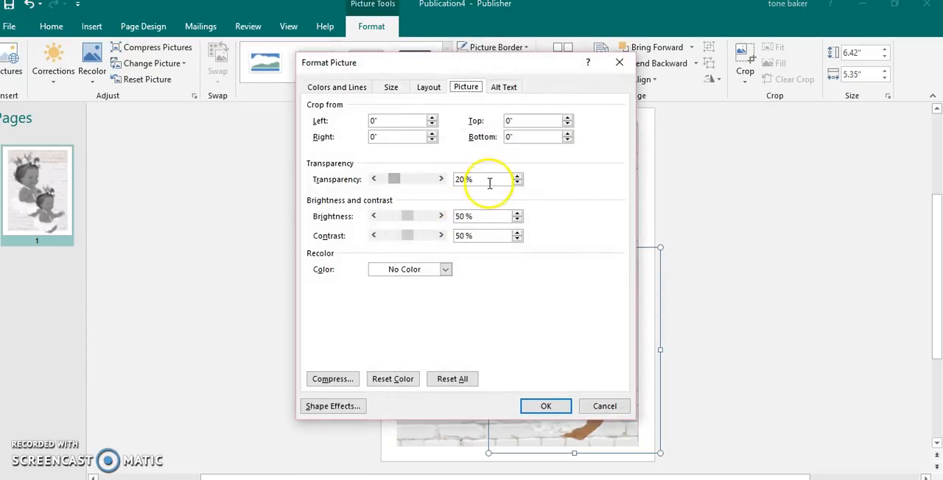
{"action": "left_click", "coordinate": [545, 406]}
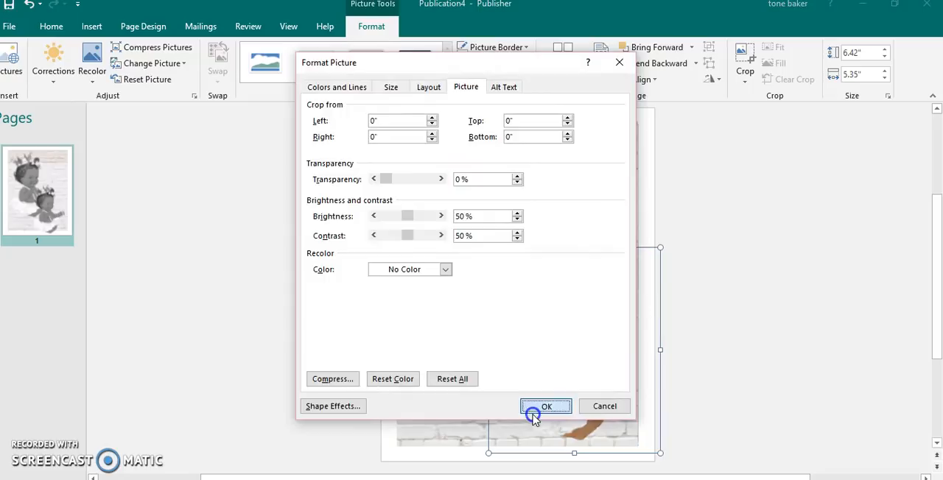
{"action": "left_click", "coordinate": [546, 406]}
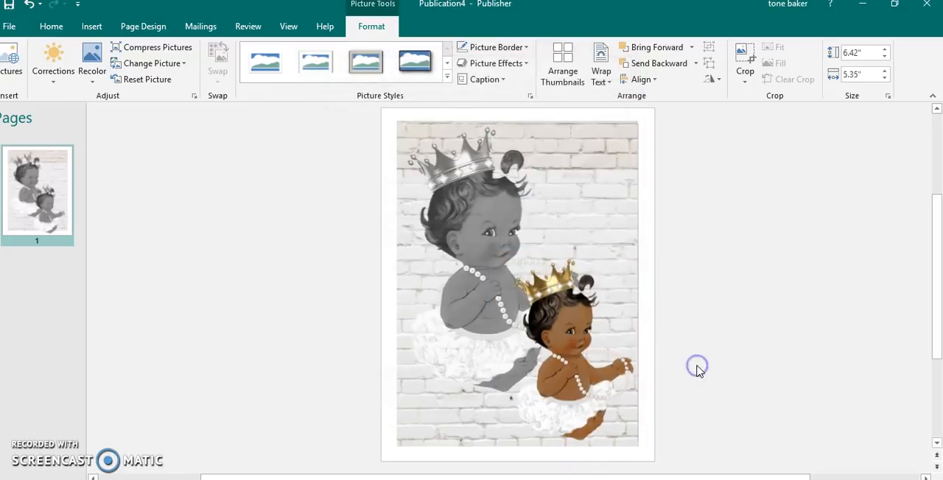
{"action": "left_click", "coordinate": [510, 282]}
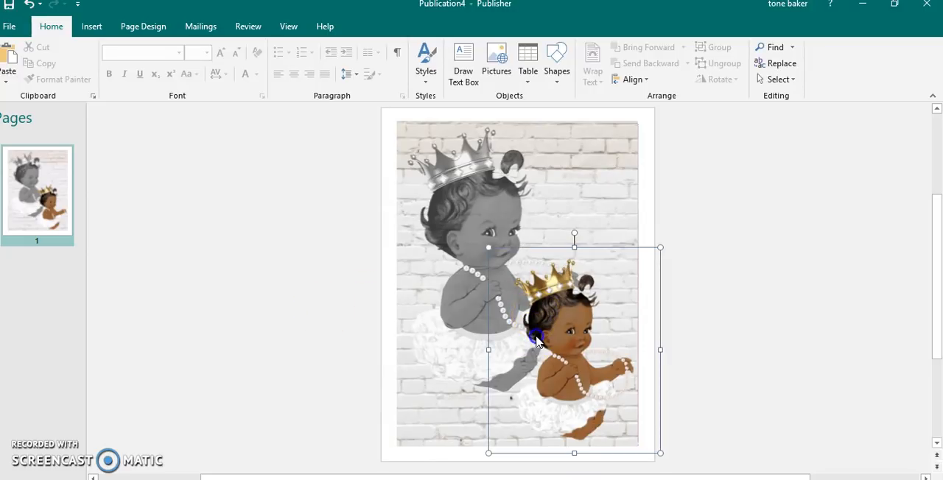
{"action": "left_click", "coordinate": [534, 339]}
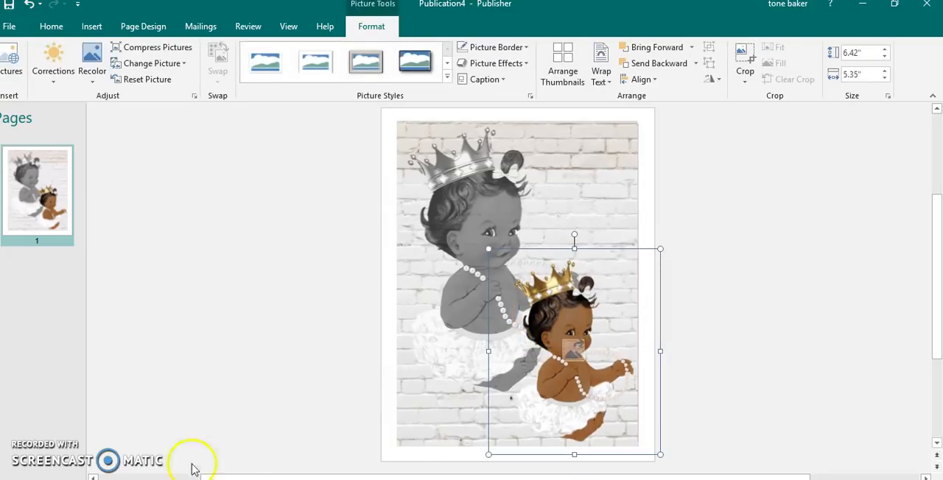